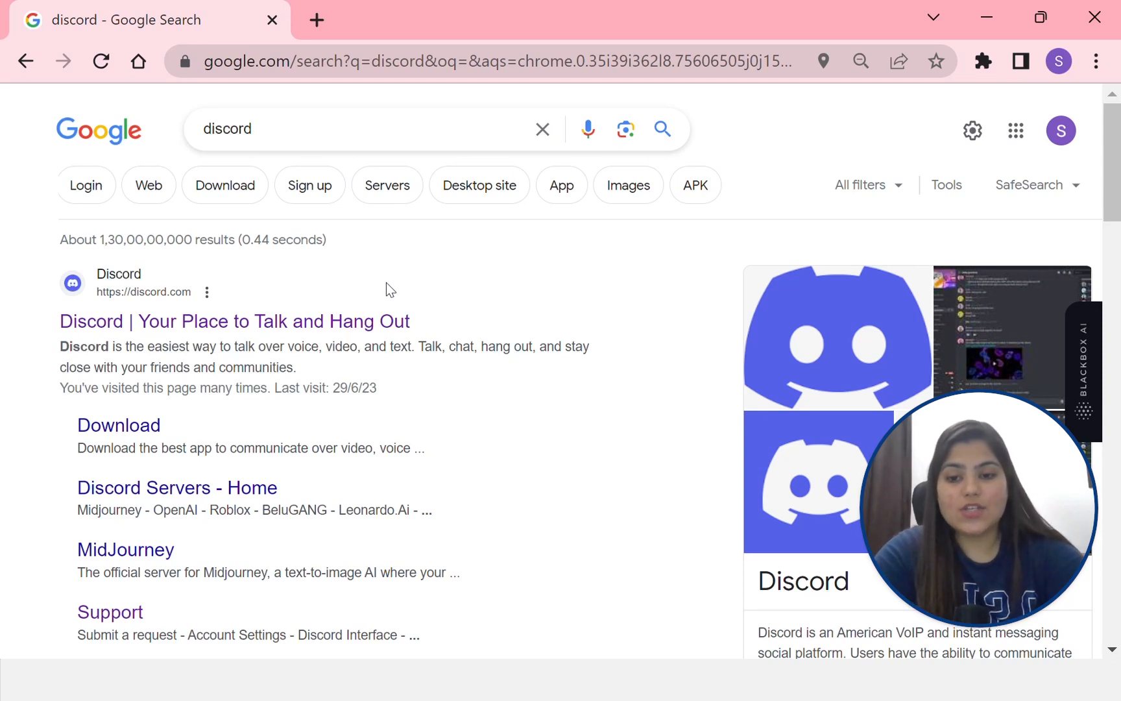
mouse_move(393, 299)
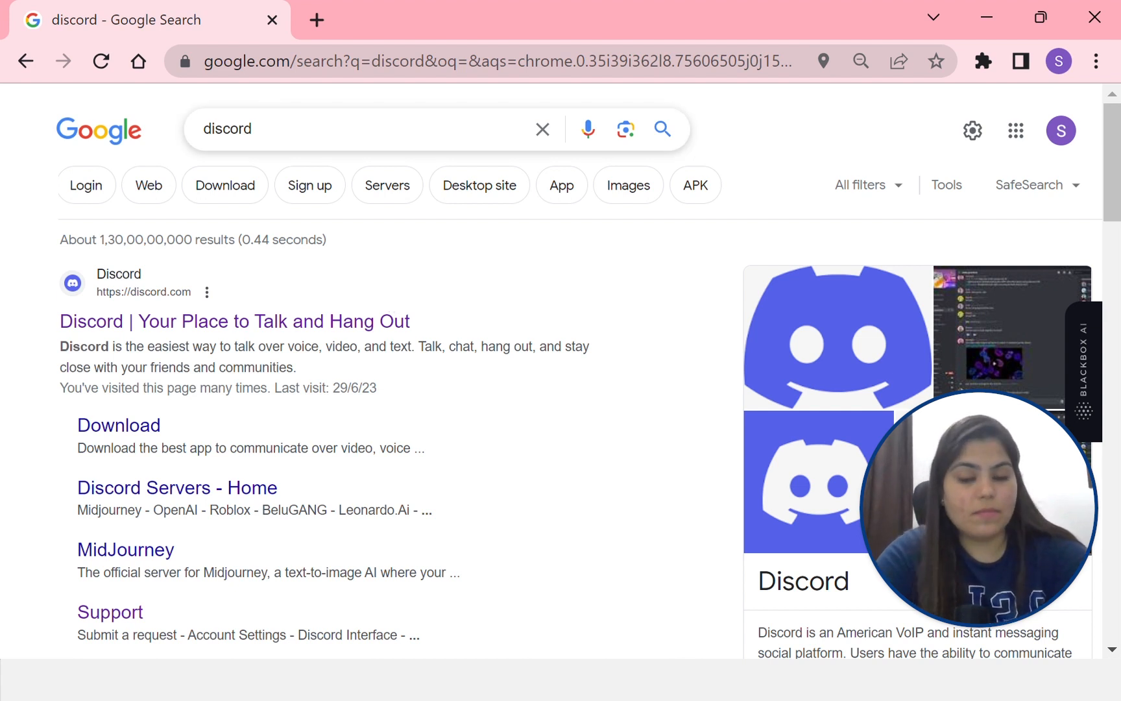
- Show the link options for the official 'Discord | Your Place to Talk and Hang Out' result
right_click(156, 321)
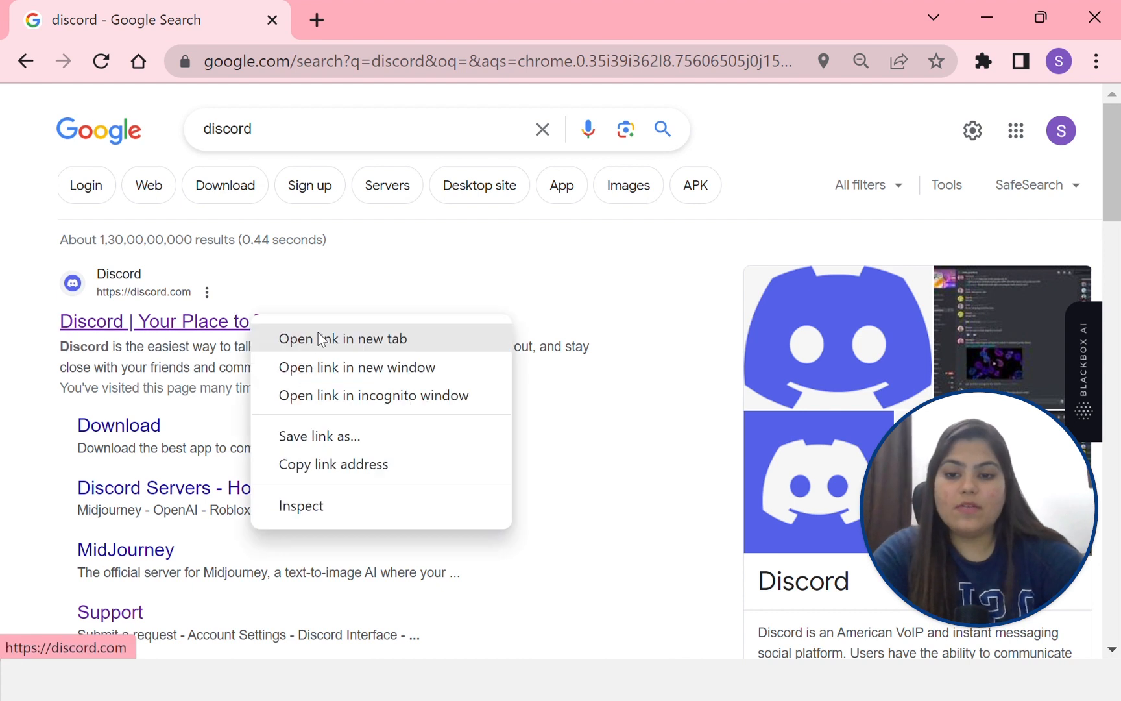
- Open the Discord site in a new tab and go to its Login page
click(342, 339)
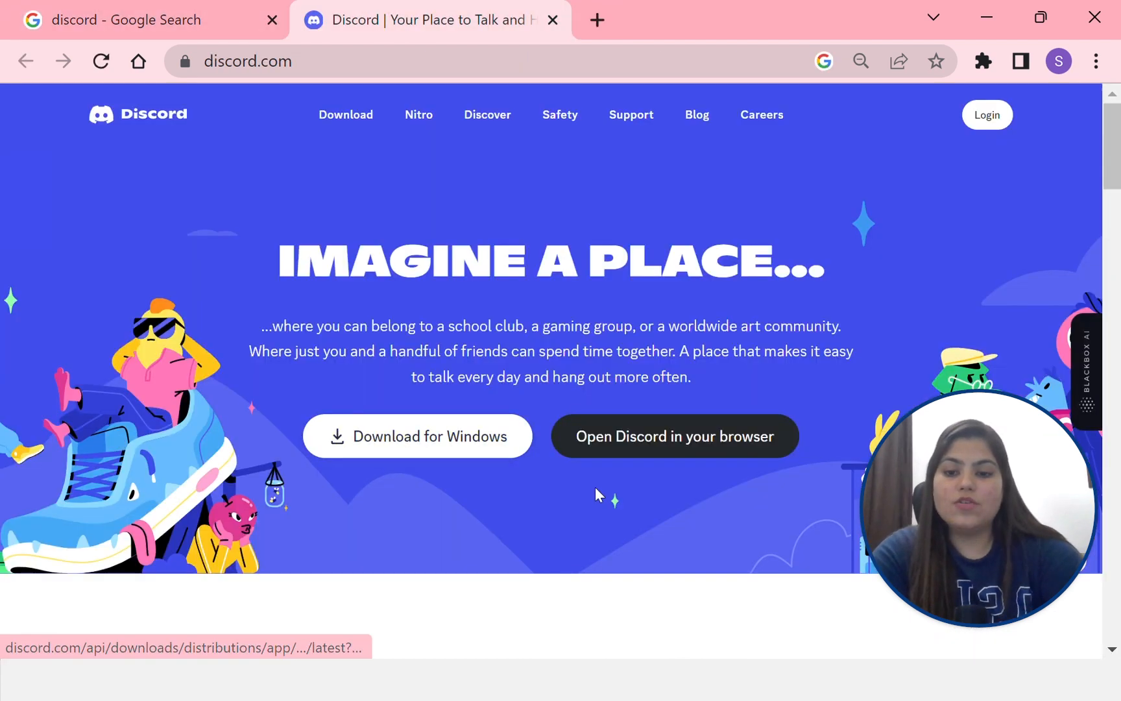
mouse_move(679, 499)
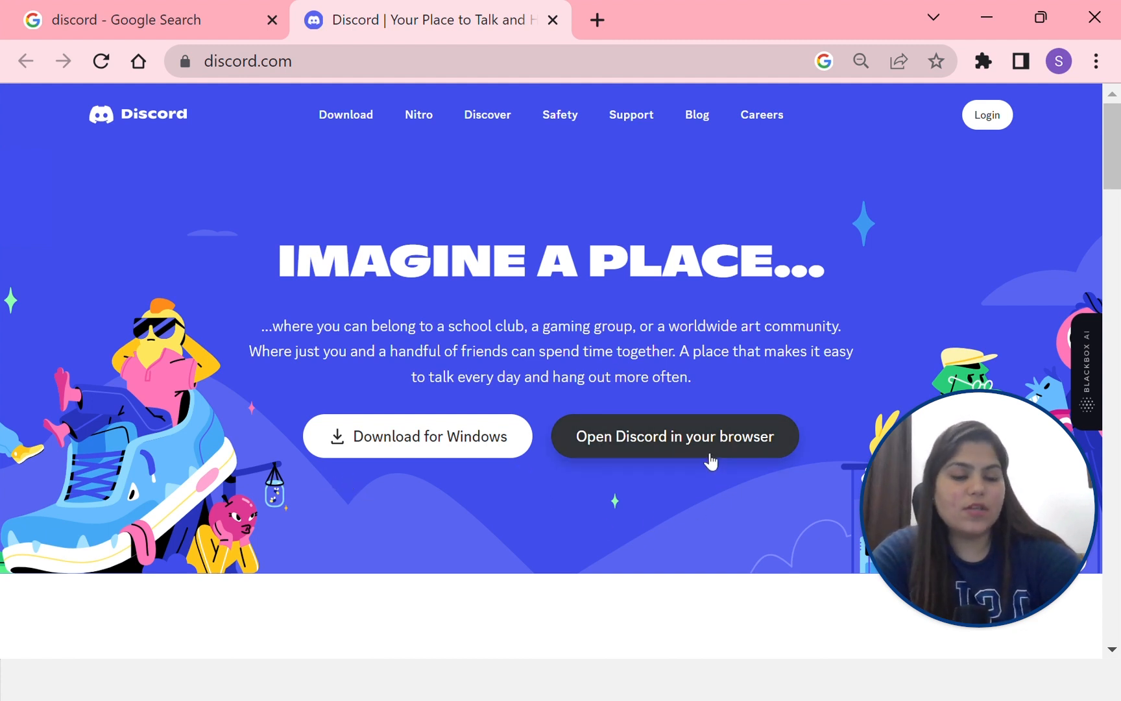
mouse_move(927, 179)
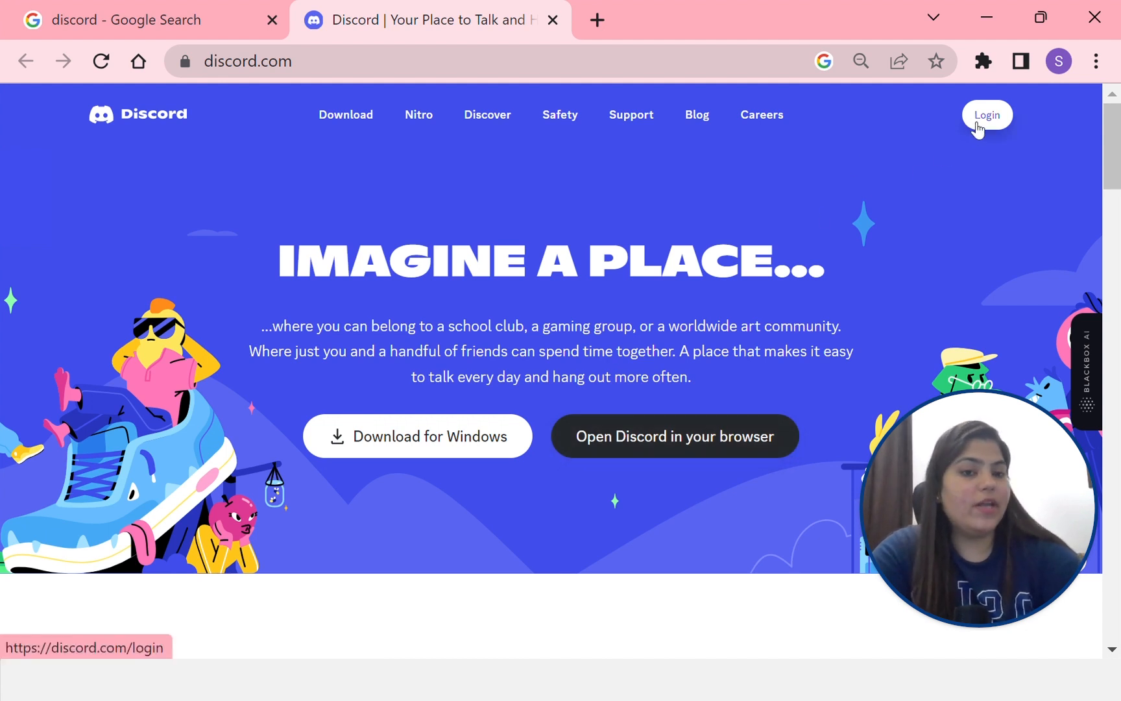
click(987, 115)
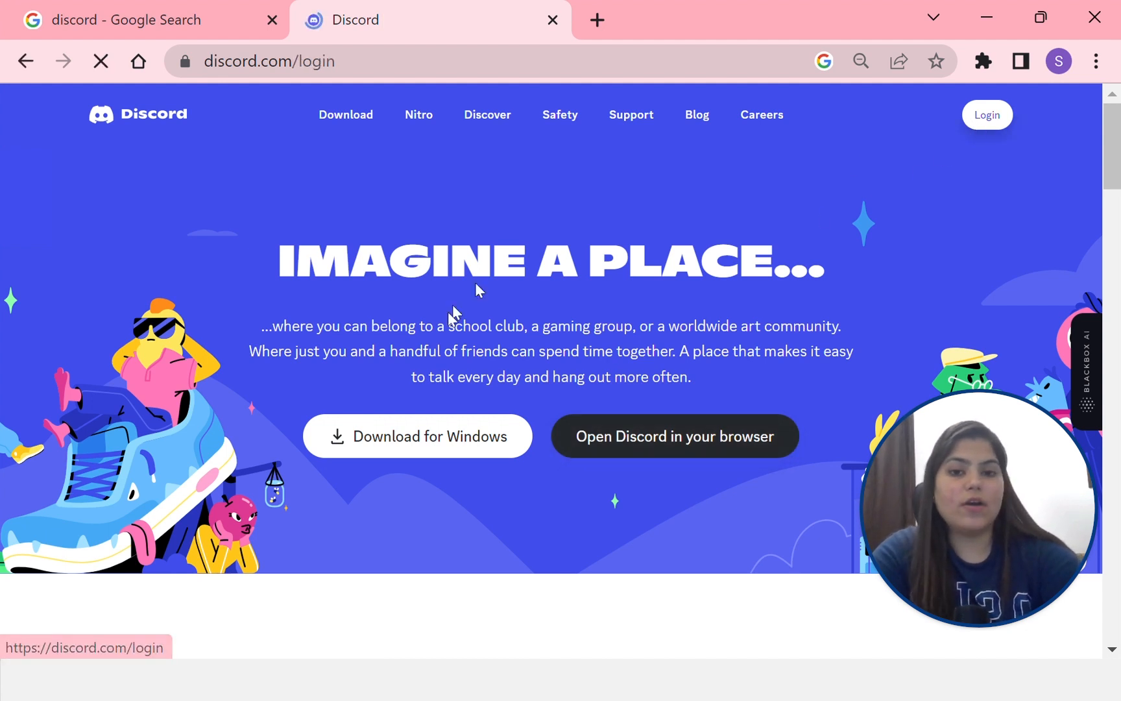
click(986, 114)
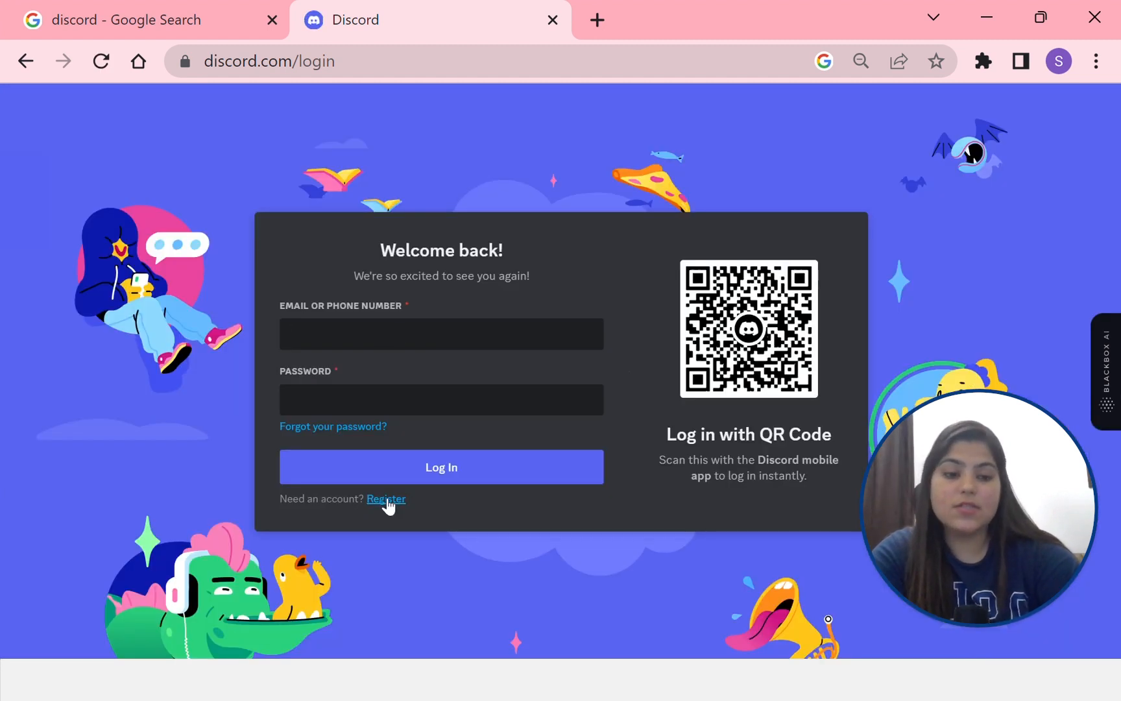
- Register a new account with email, username, password and birth date, promotional emails unticked, and pass the 'I am human' check
click(384, 499)
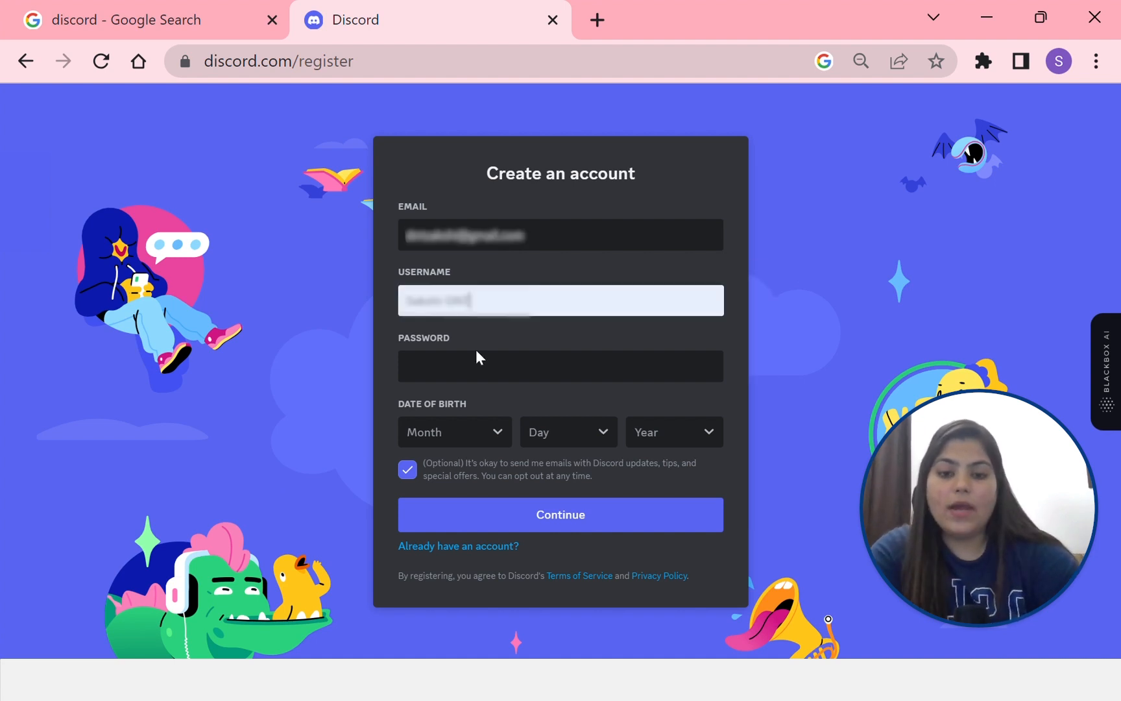
click(559, 366)
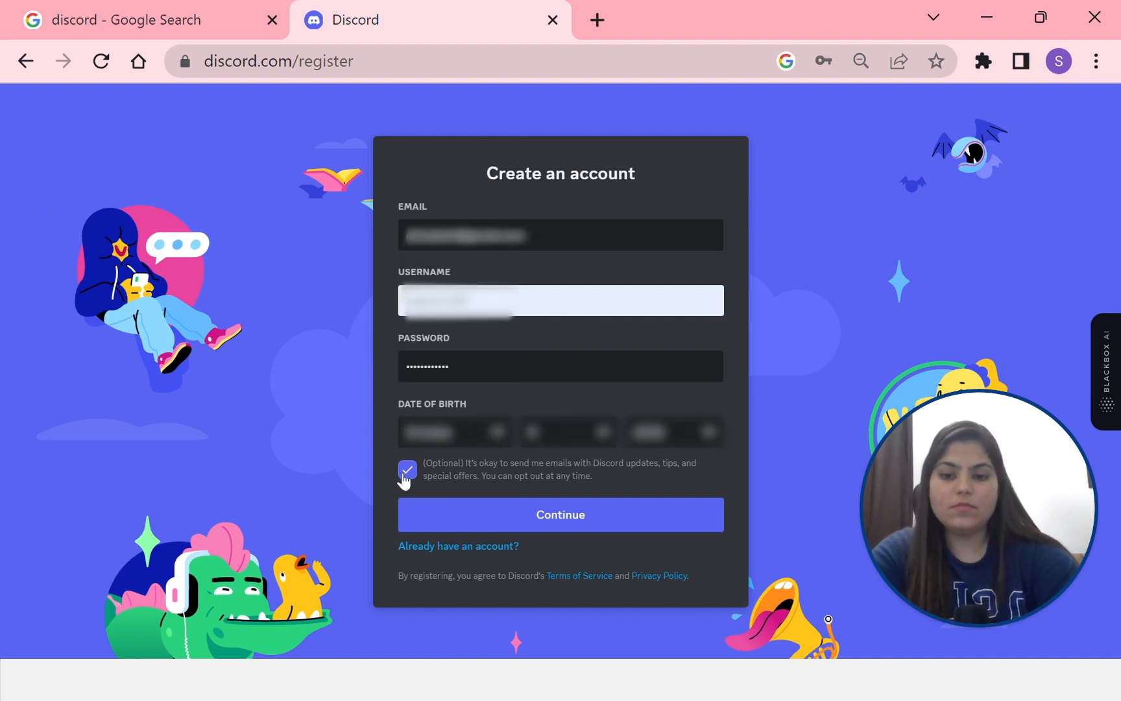
click(407, 469)
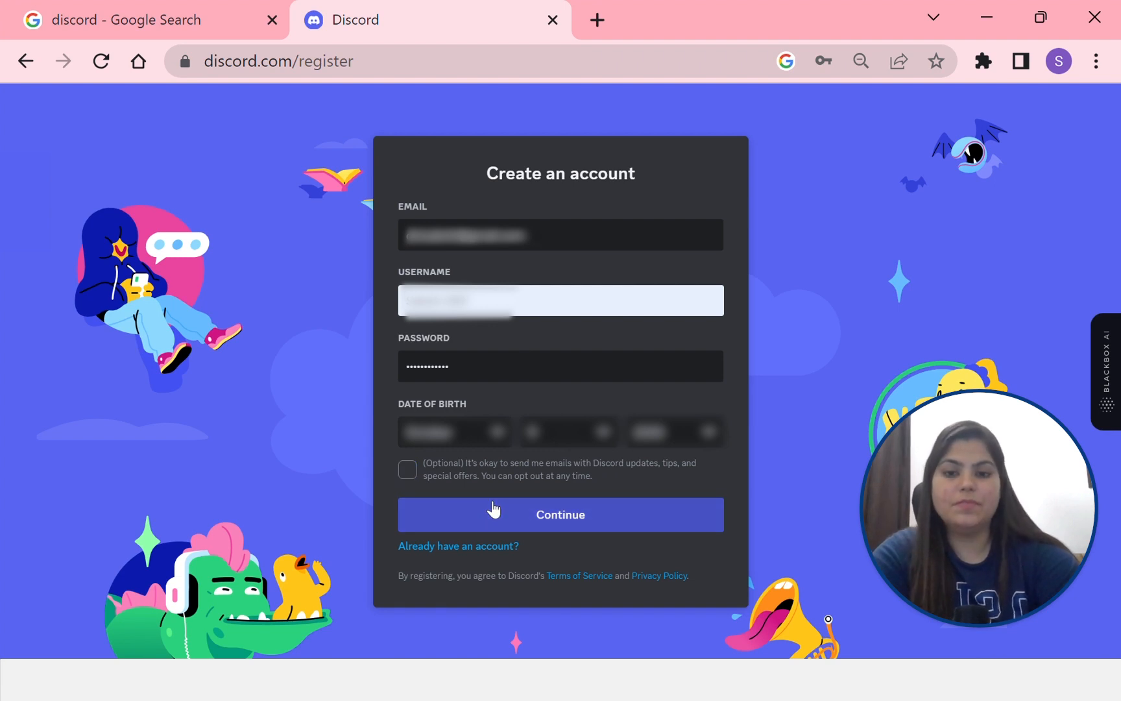
click(560, 514)
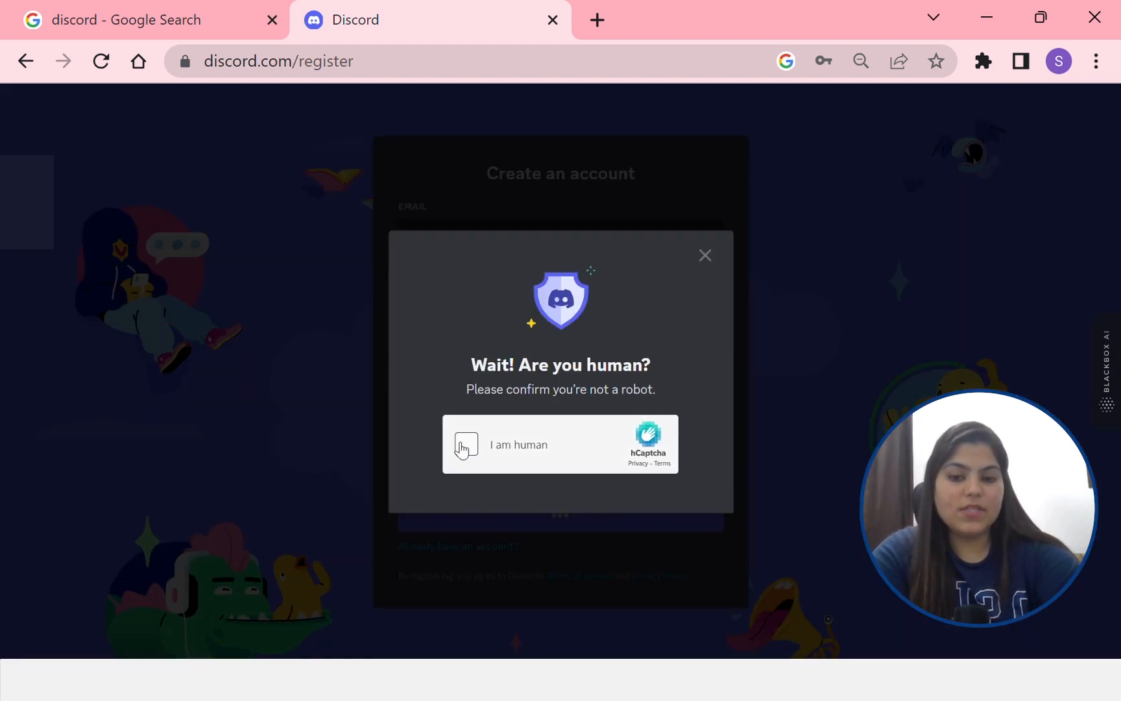
click(464, 444)
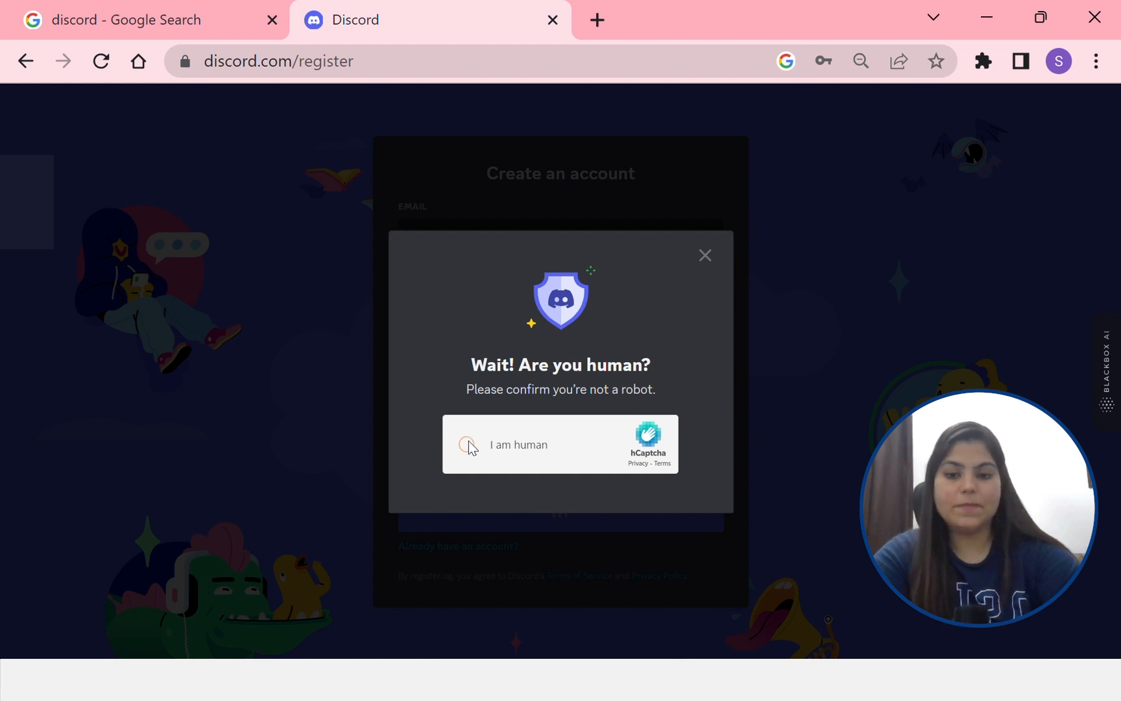
click(468, 444)
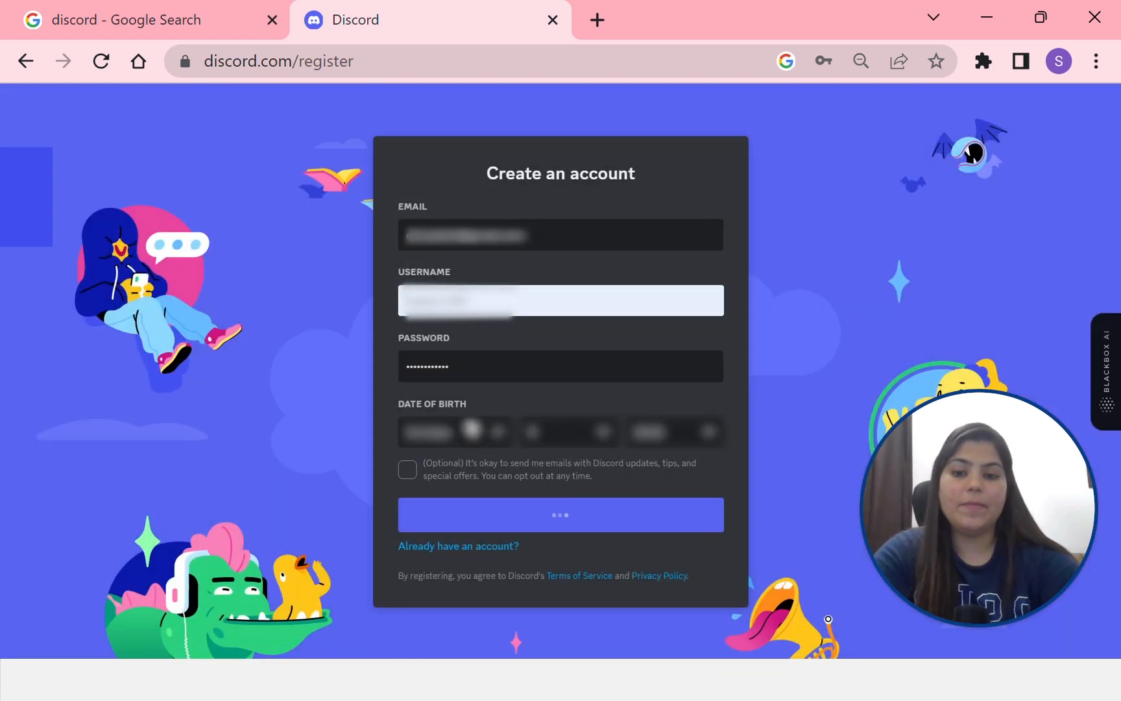
- Dismiss the 'Create your first Discord server' dialog to reach the Friends home
click(560, 514)
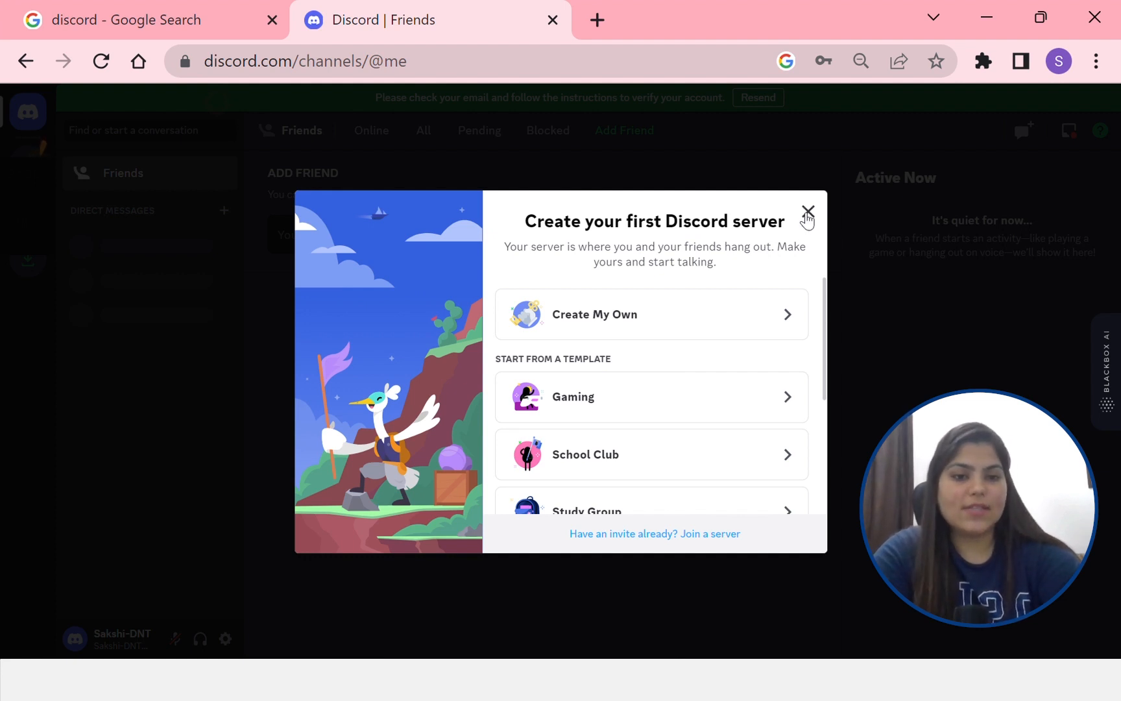
click(808, 214)
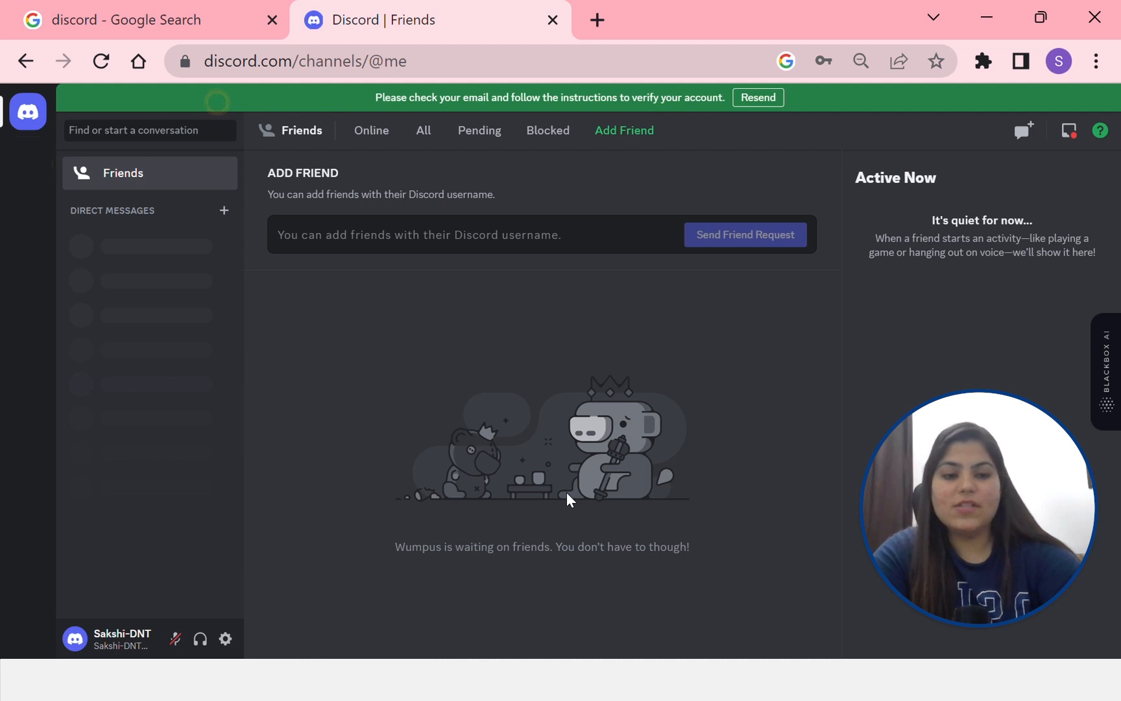
mouse_move(337, 336)
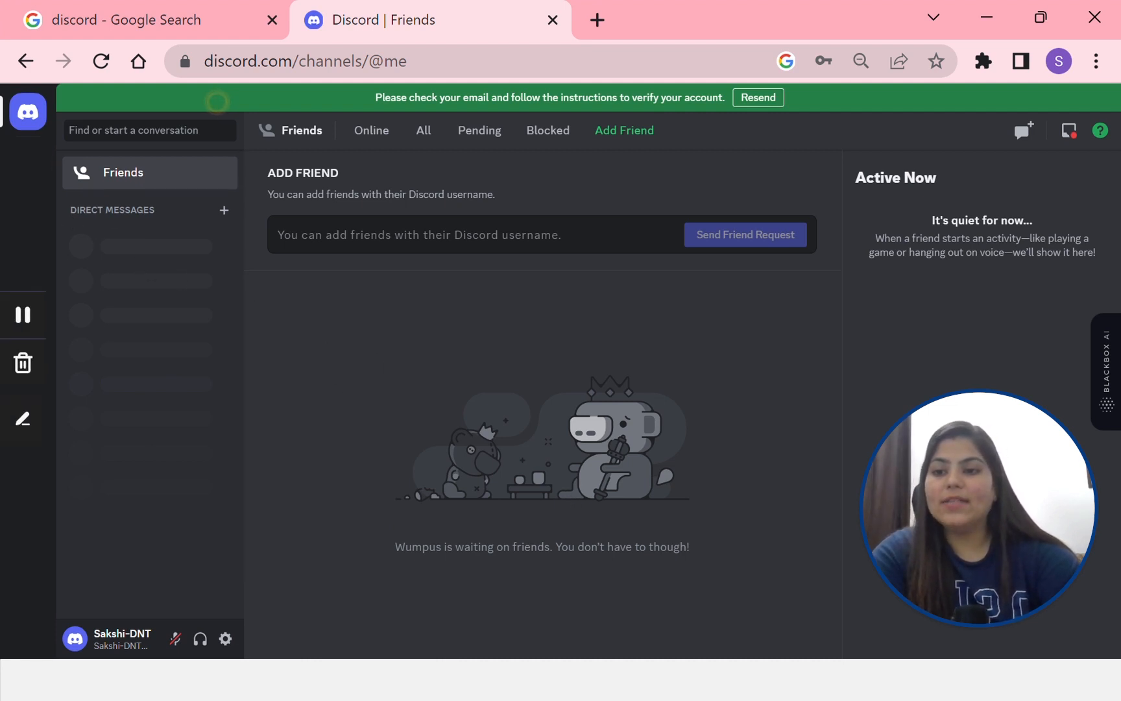
mouse_move(489, 456)
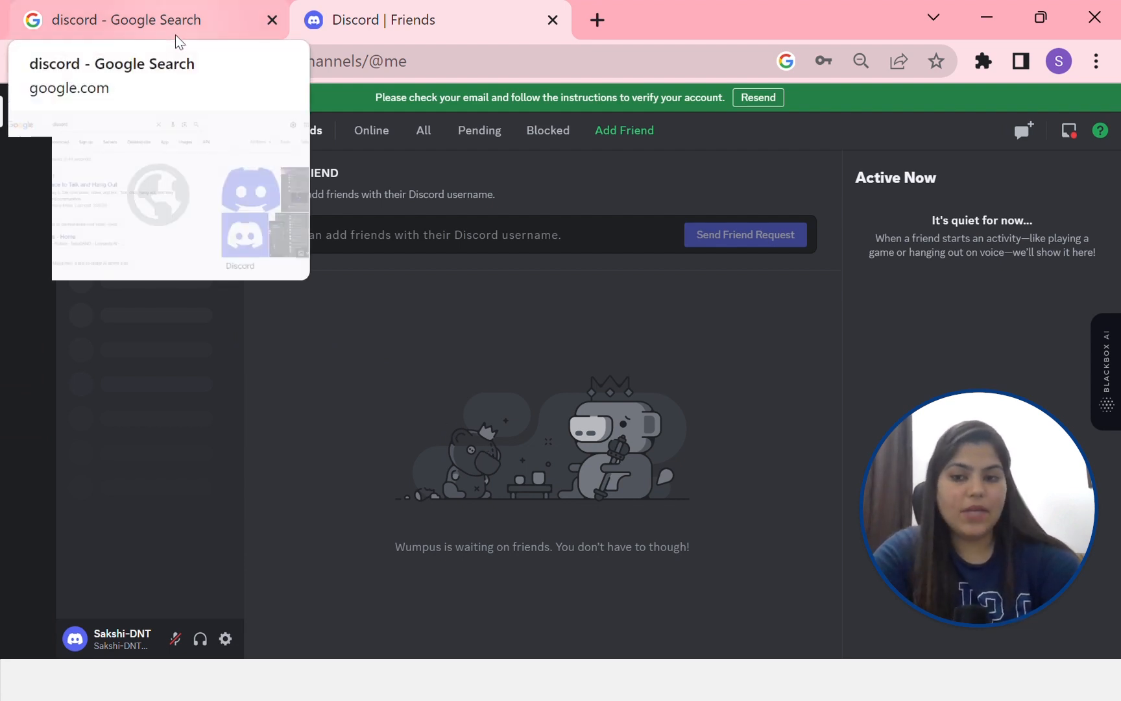
mouse_move(399, 380)
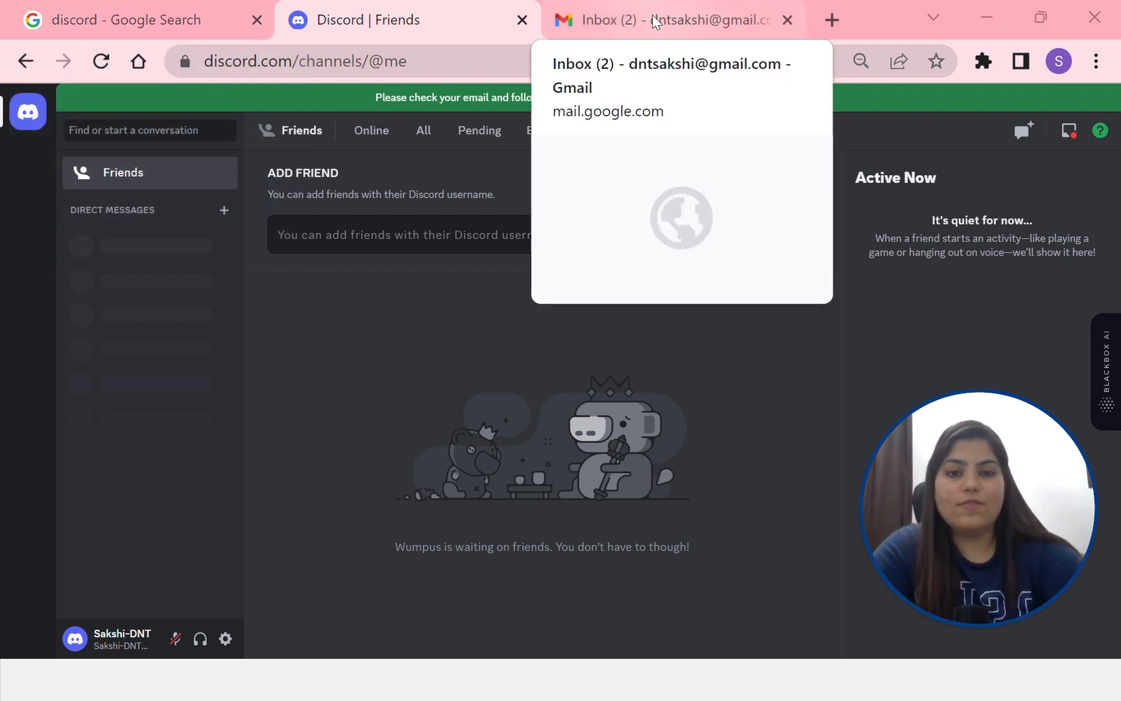
- In Gmail, open 'Verify Email Address for Discord' and confirm with Verify Email
click(665, 19)
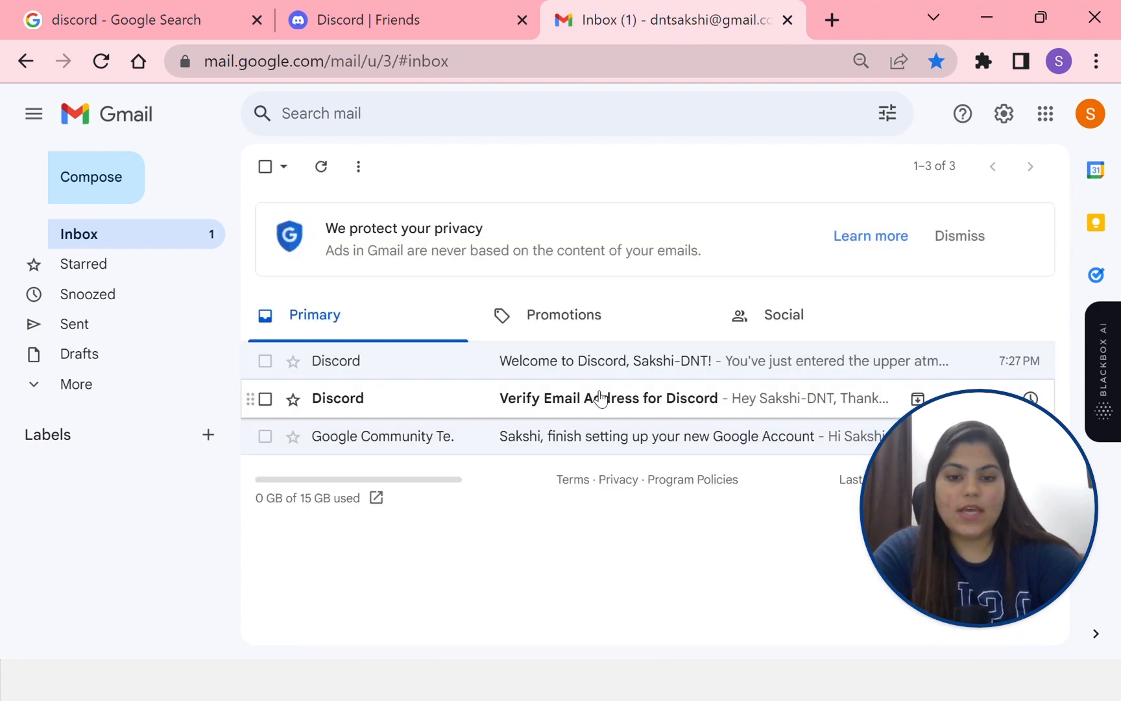
click(608, 399)
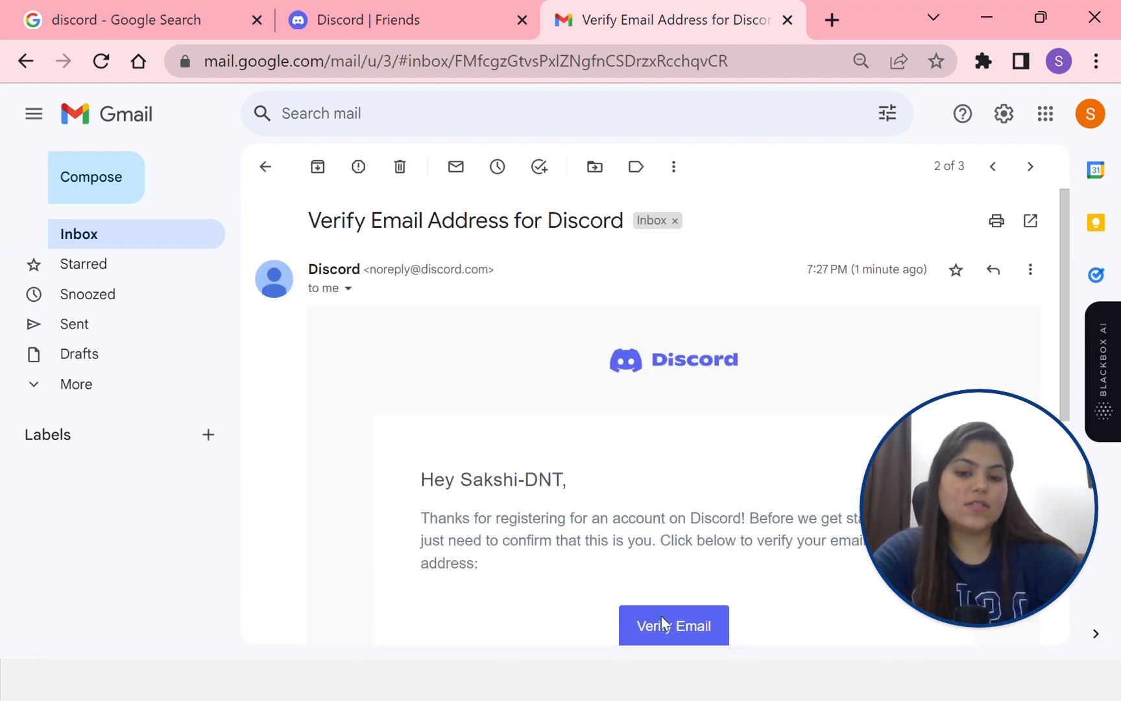
click(672, 626)
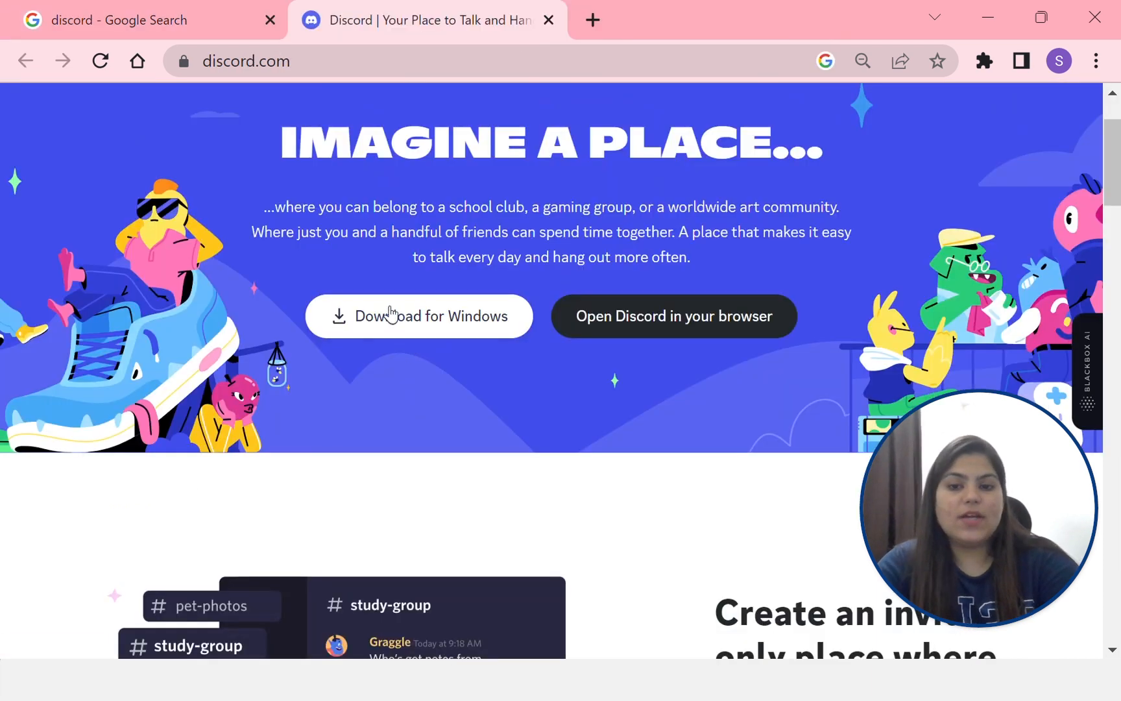
mouse_move(418, 316)
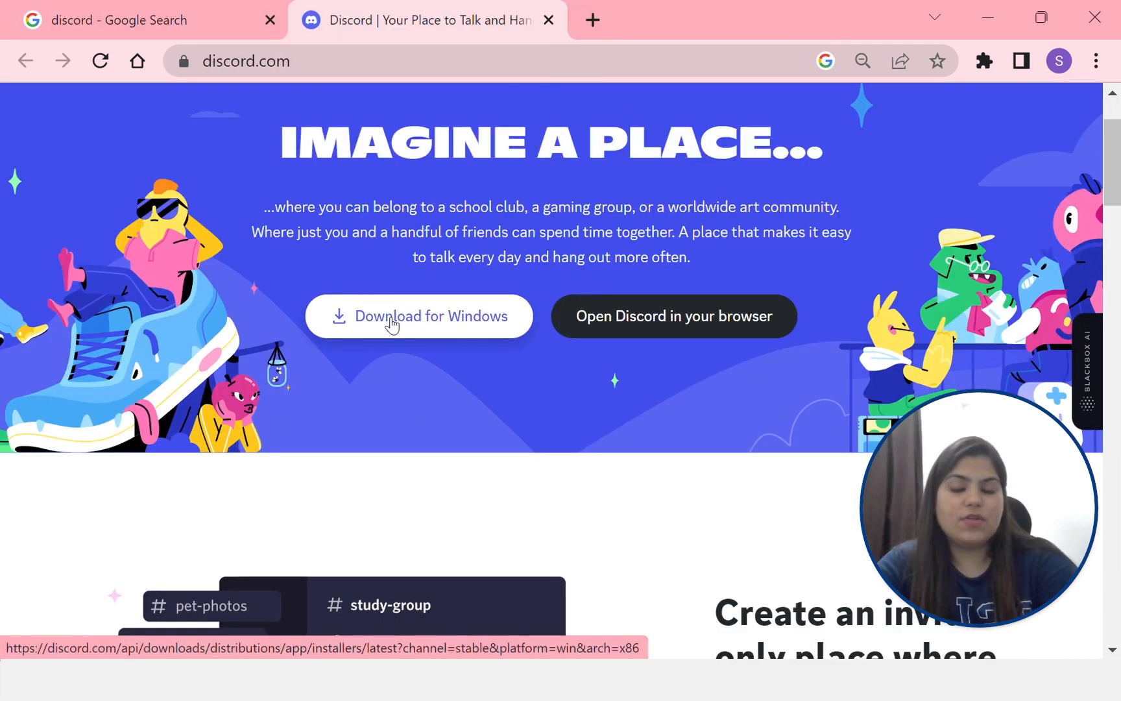
- Download DiscordSetup for Windows to the Desktop and set it to open when done
click(418, 316)
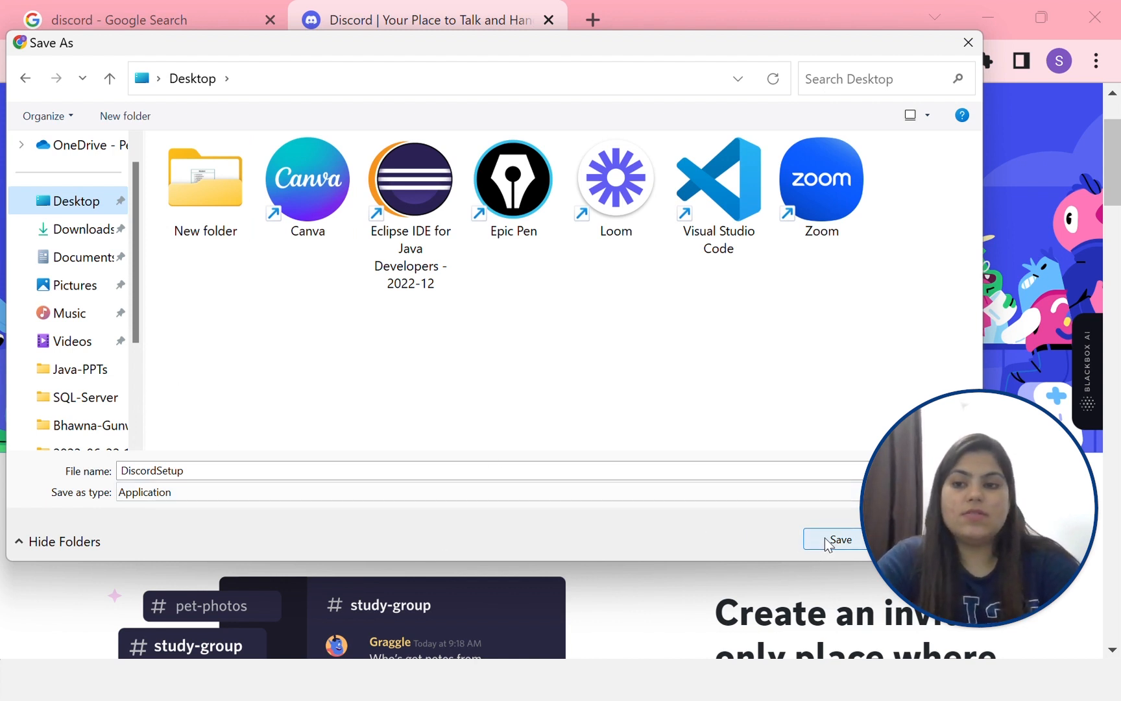
click(837, 538)
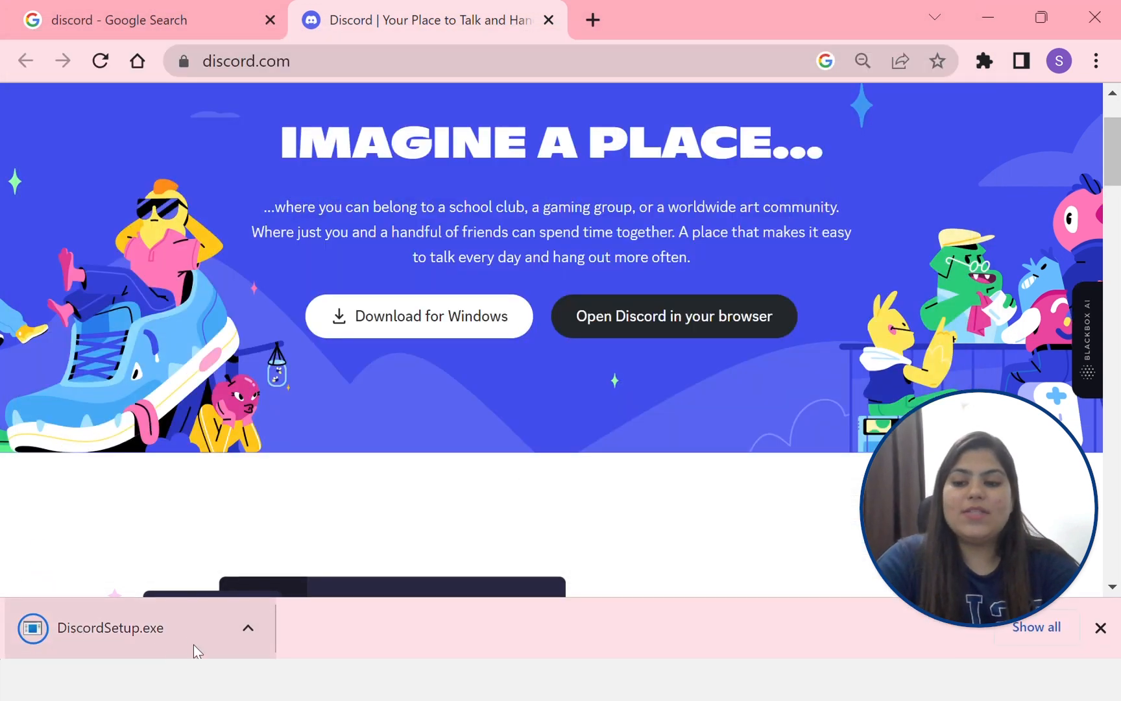
click(247, 628)
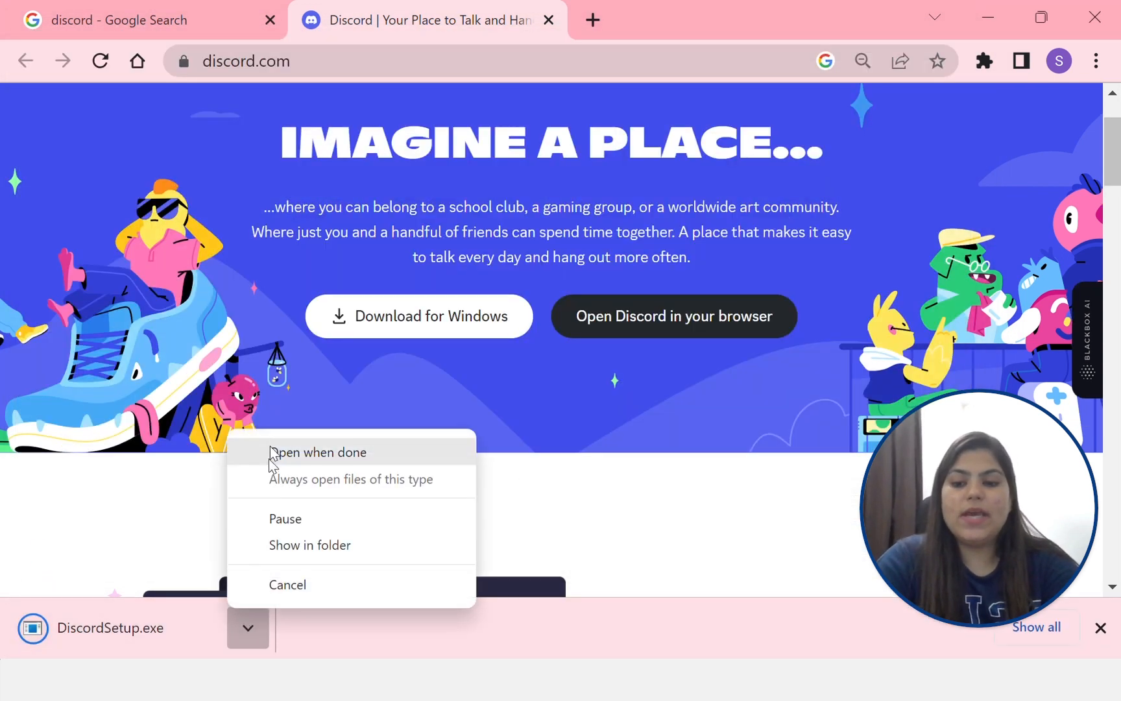
click(318, 452)
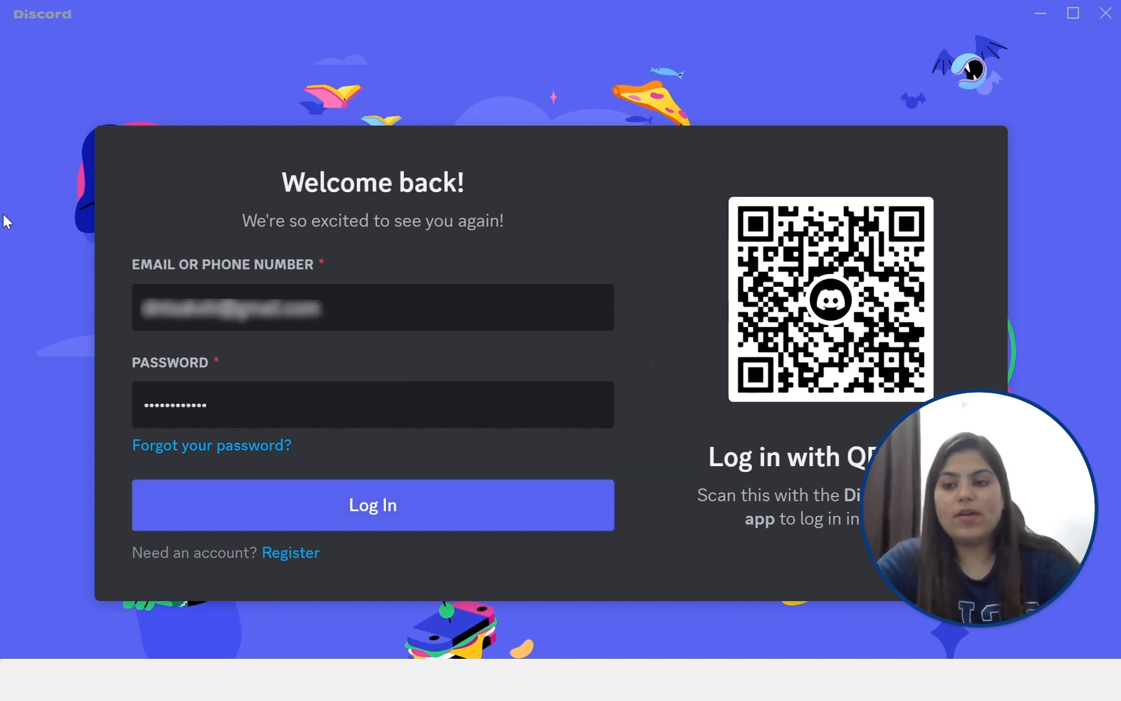
- Log in to the desktop app with the account's email and password
click(372, 505)
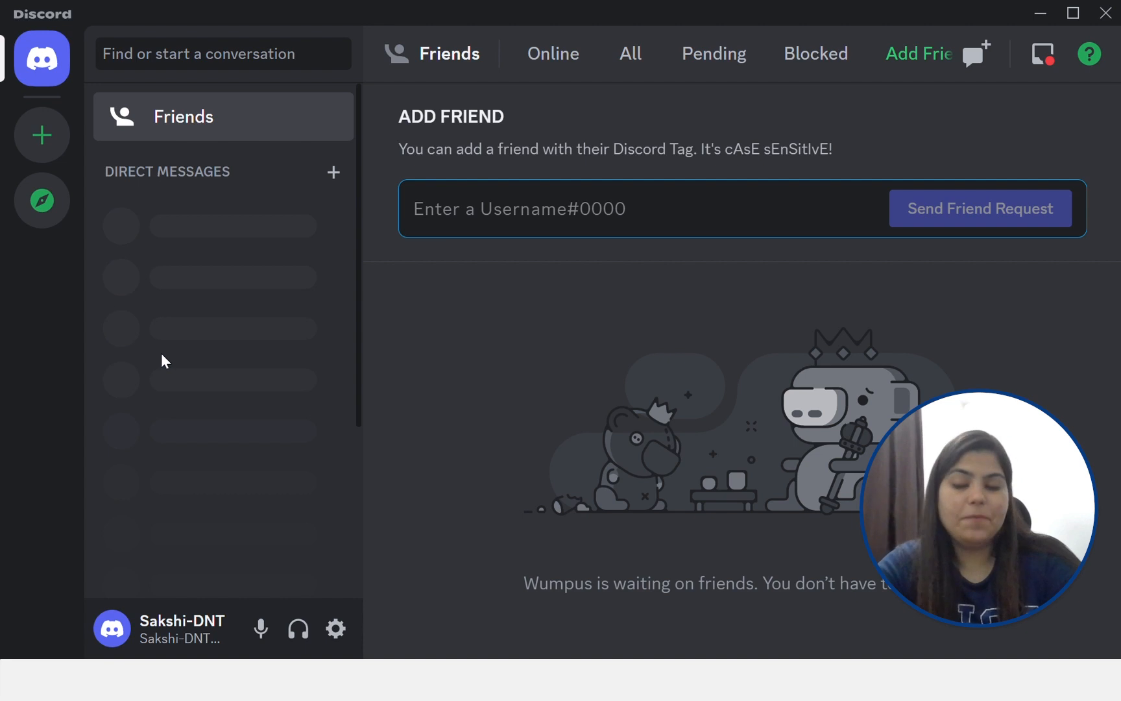
mouse_move(40, 135)
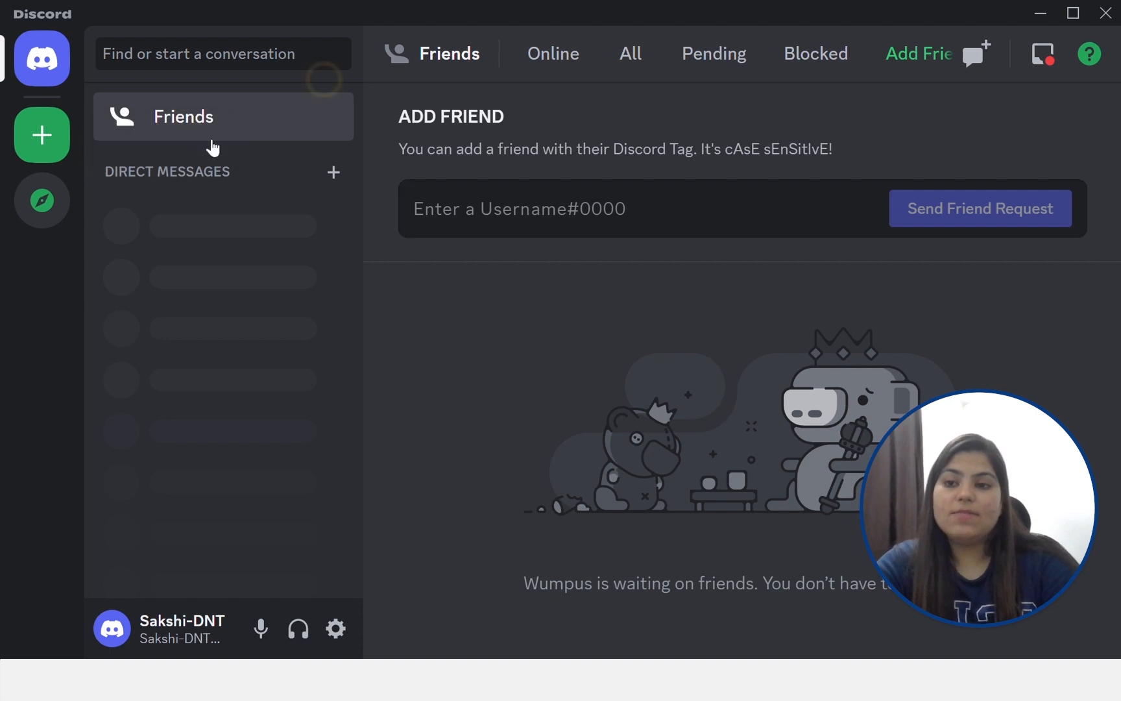
- Start Add a Server and choose Join a Server to get the invite-link form
click(42, 135)
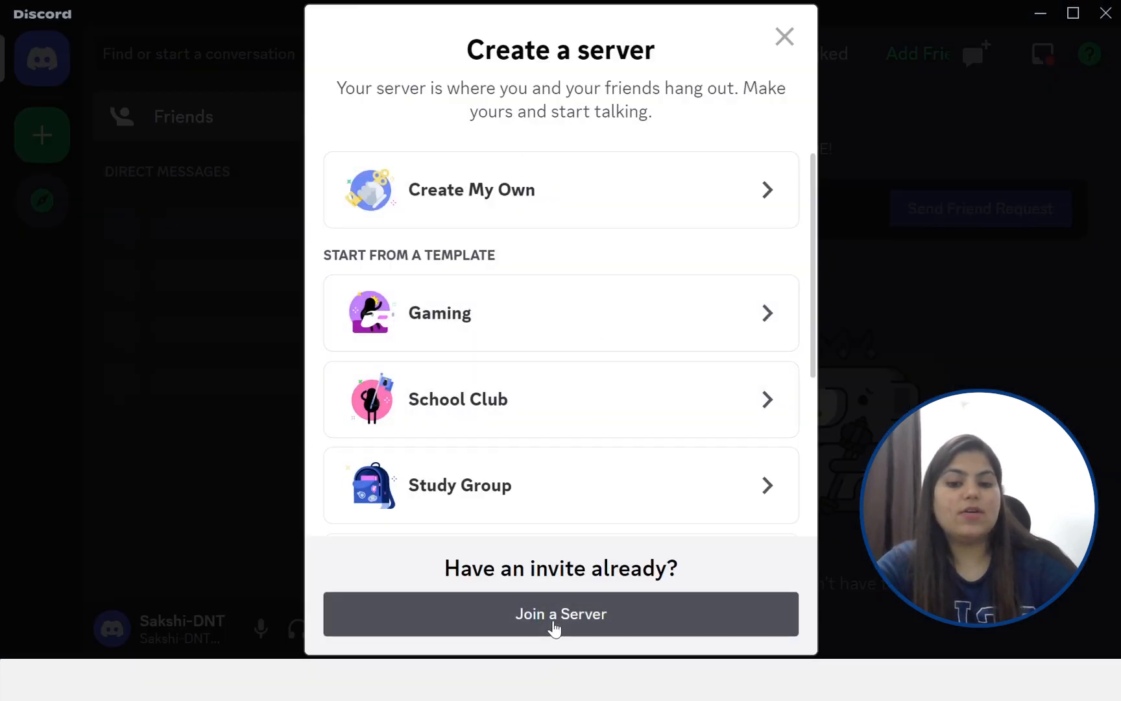
click(561, 613)
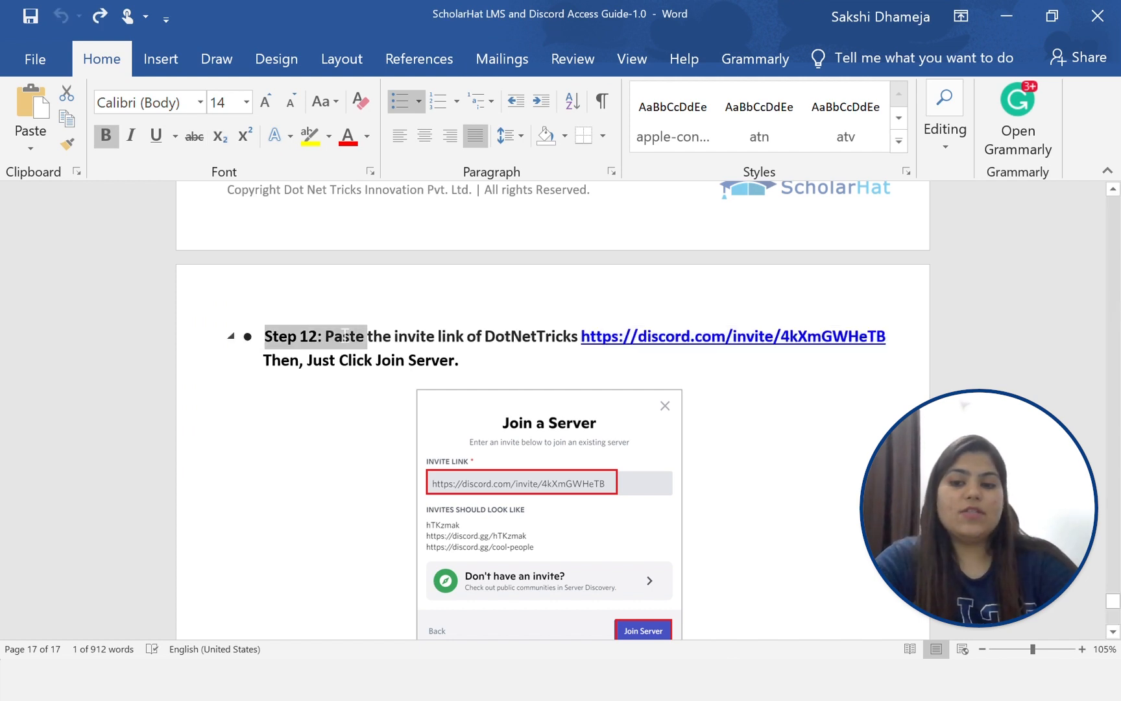
mouse_move(732, 336)
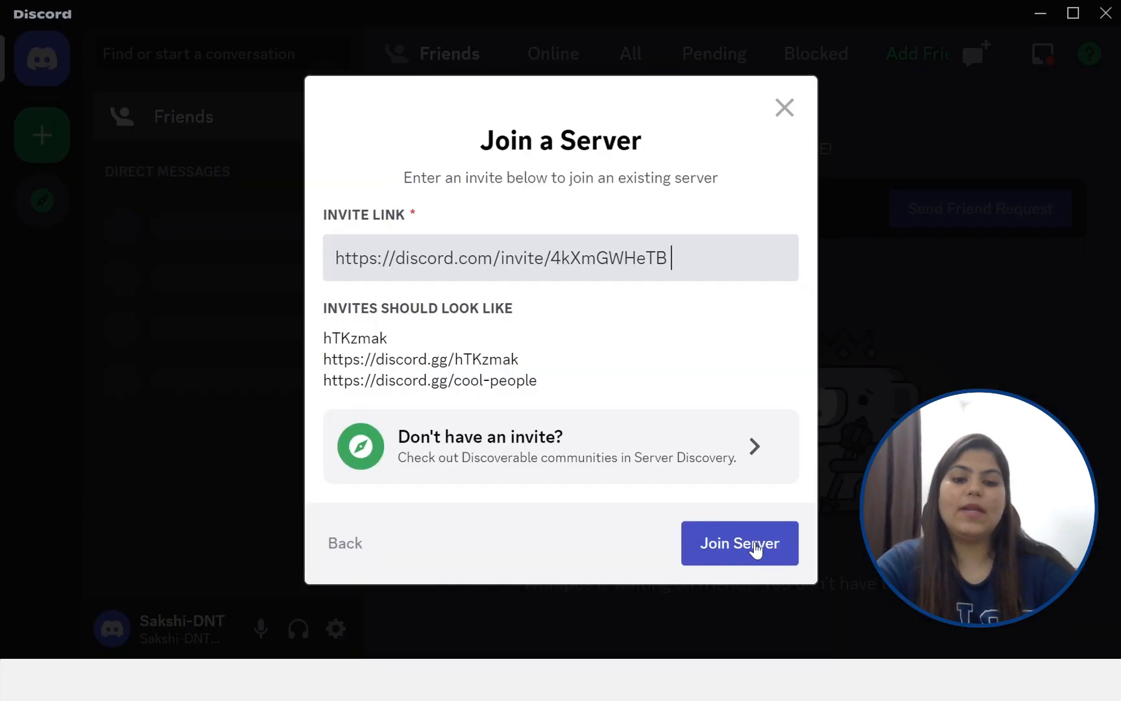
- Join the ScholarHat server from the pasted DotNetTricks invite link
click(740, 543)
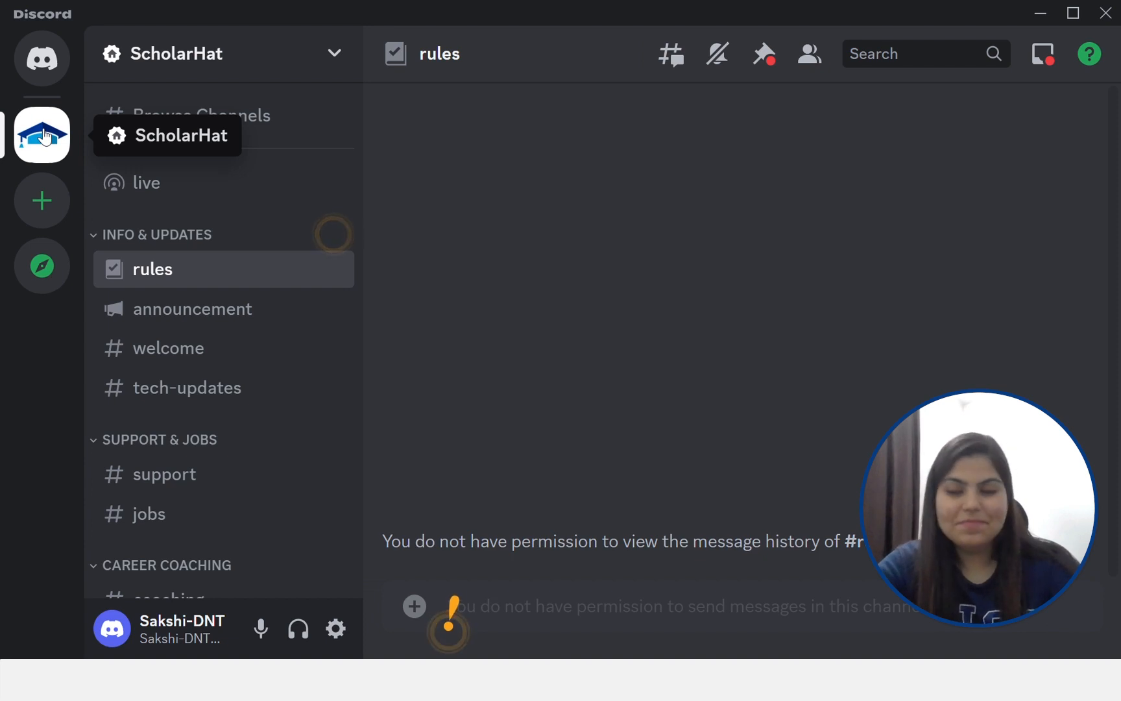
- Scroll the ScholarHat channel list down toward #interview-prep under Career Coaching
scroll(down, 3)
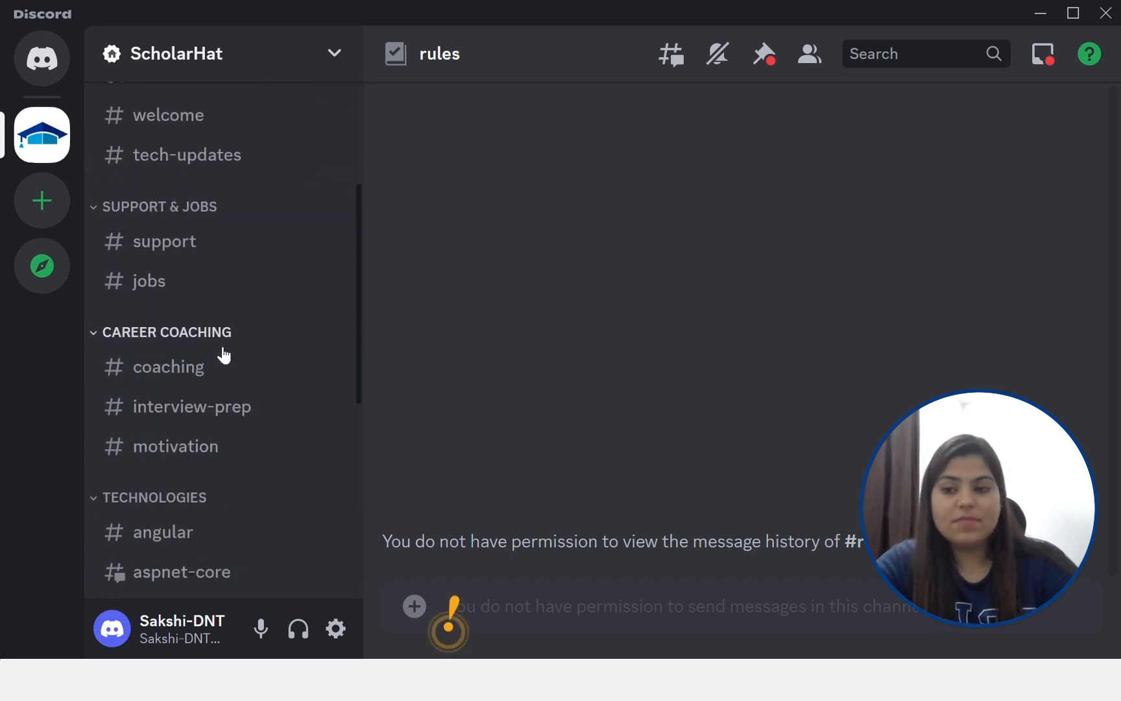
scroll(down, 3)
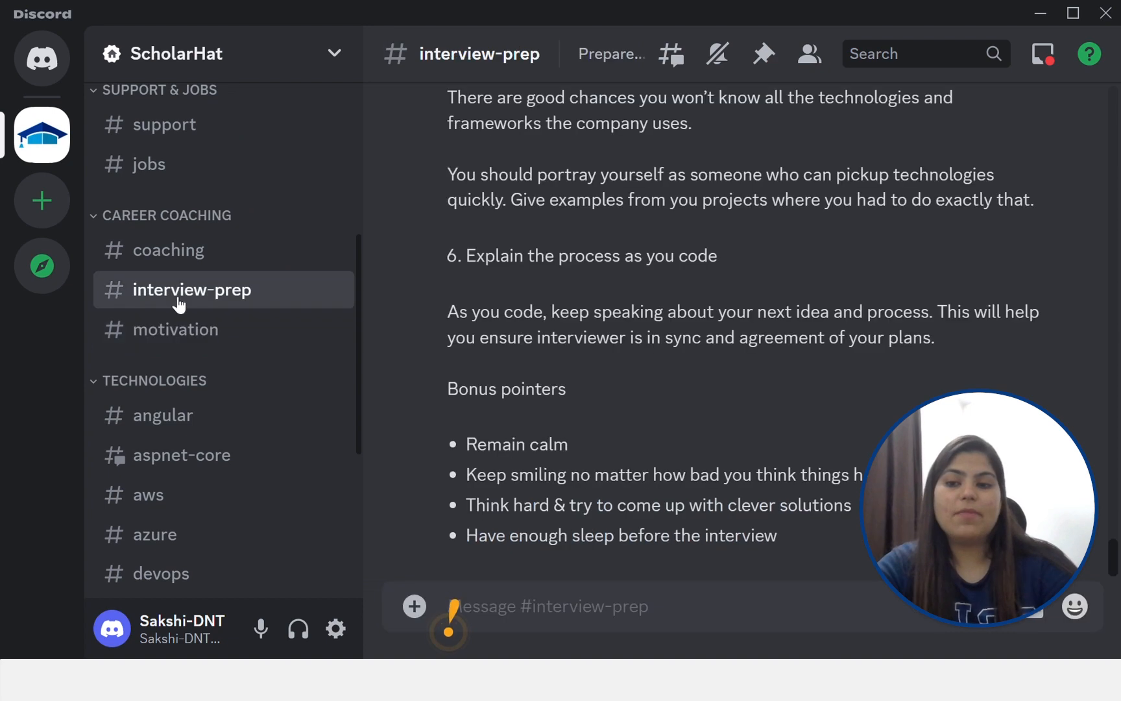
mouse_move(572, 595)
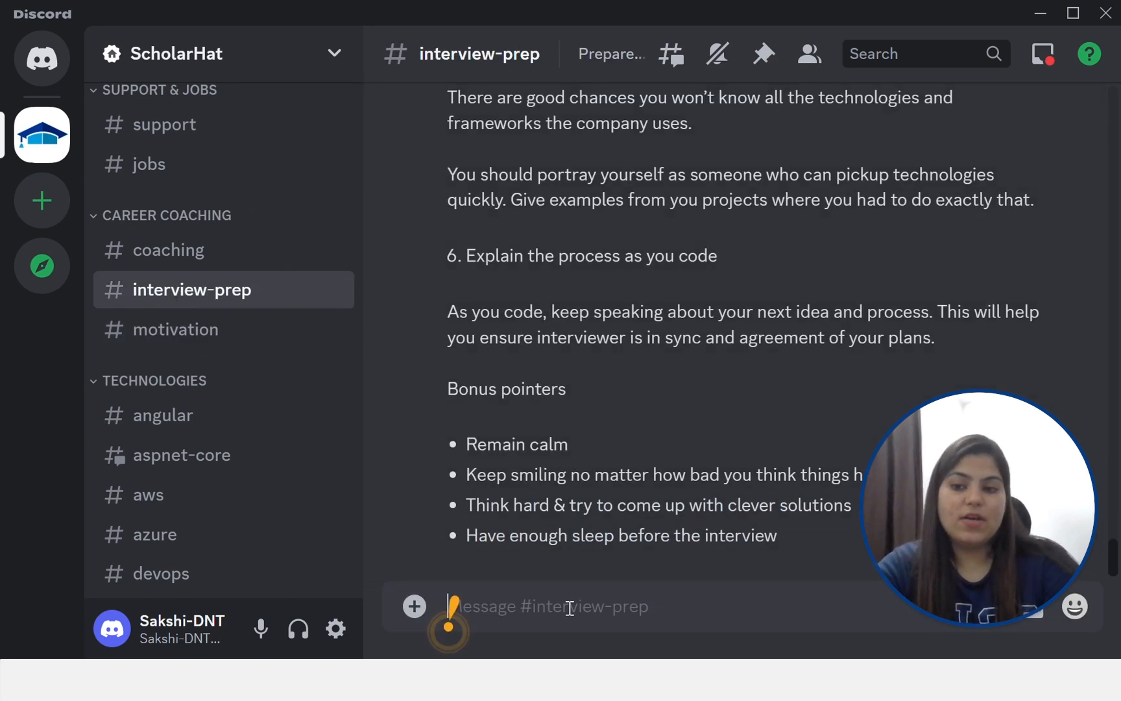
mouse_move(177, 328)
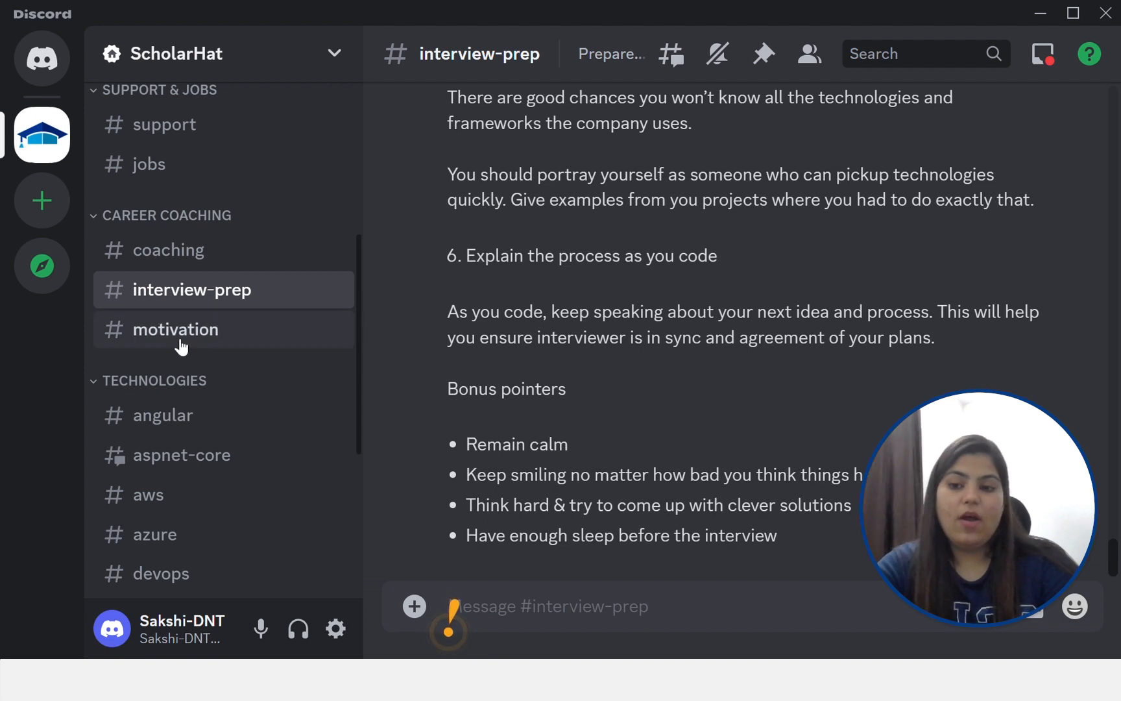
- Switch to the #motivation channel under Career Coaching and review its posts
click(177, 330)
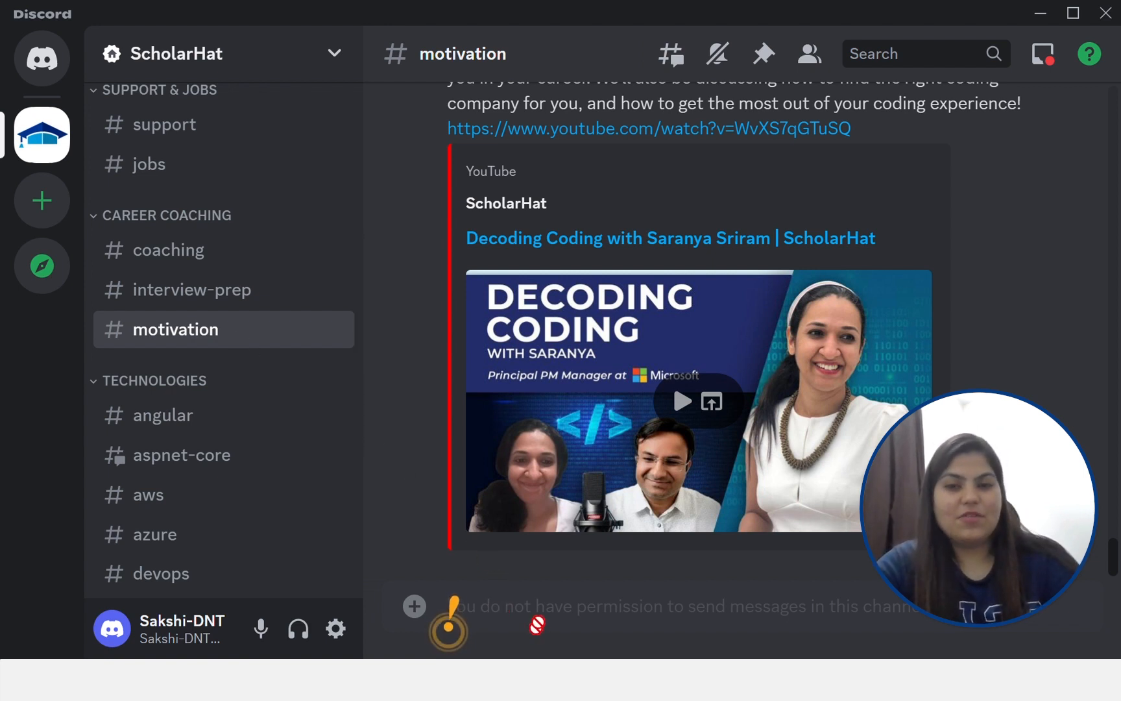
mouse_move(197, 501)
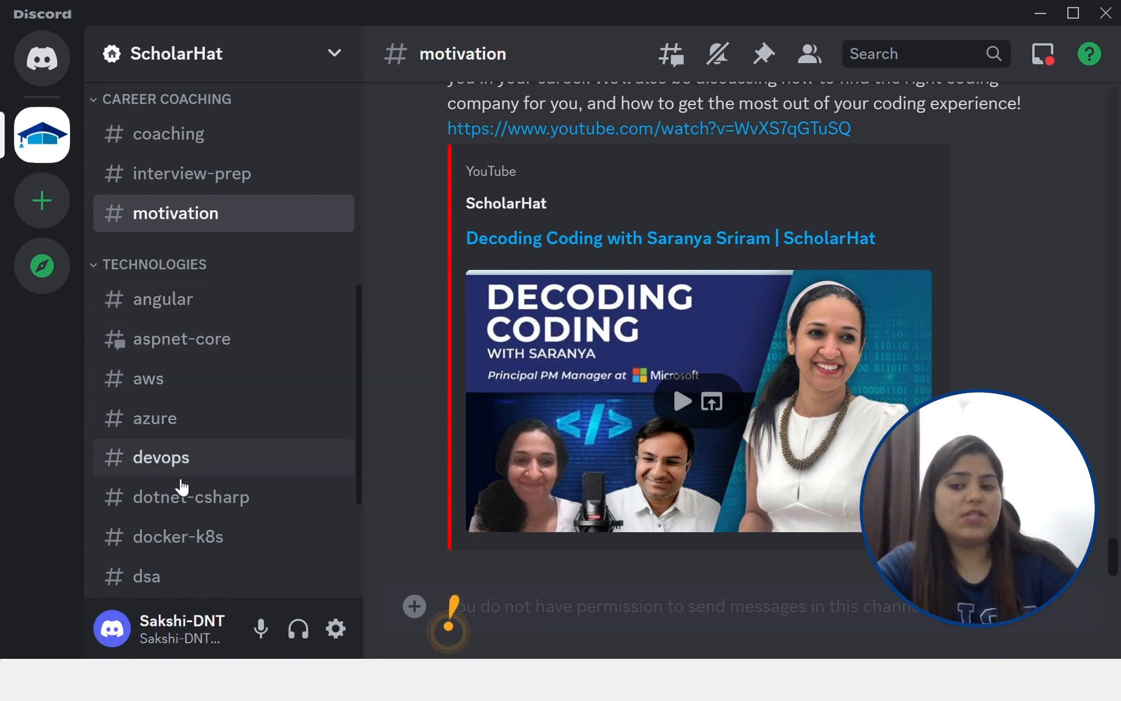
scroll(down, 3)
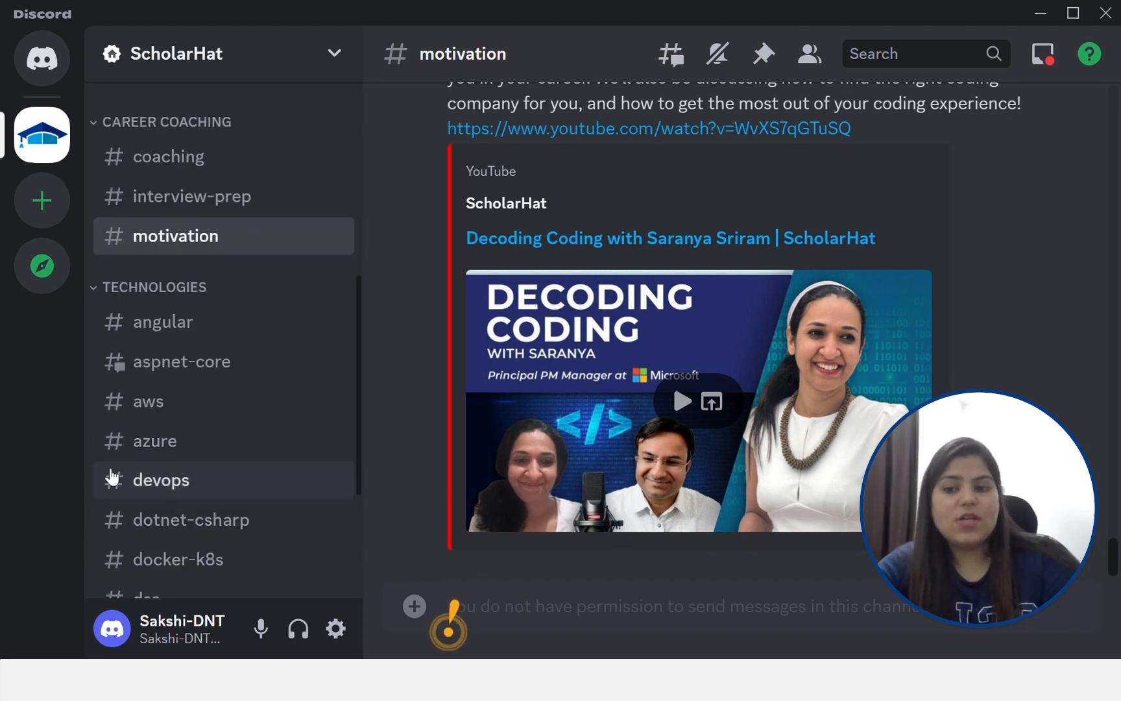
mouse_move(50, 358)
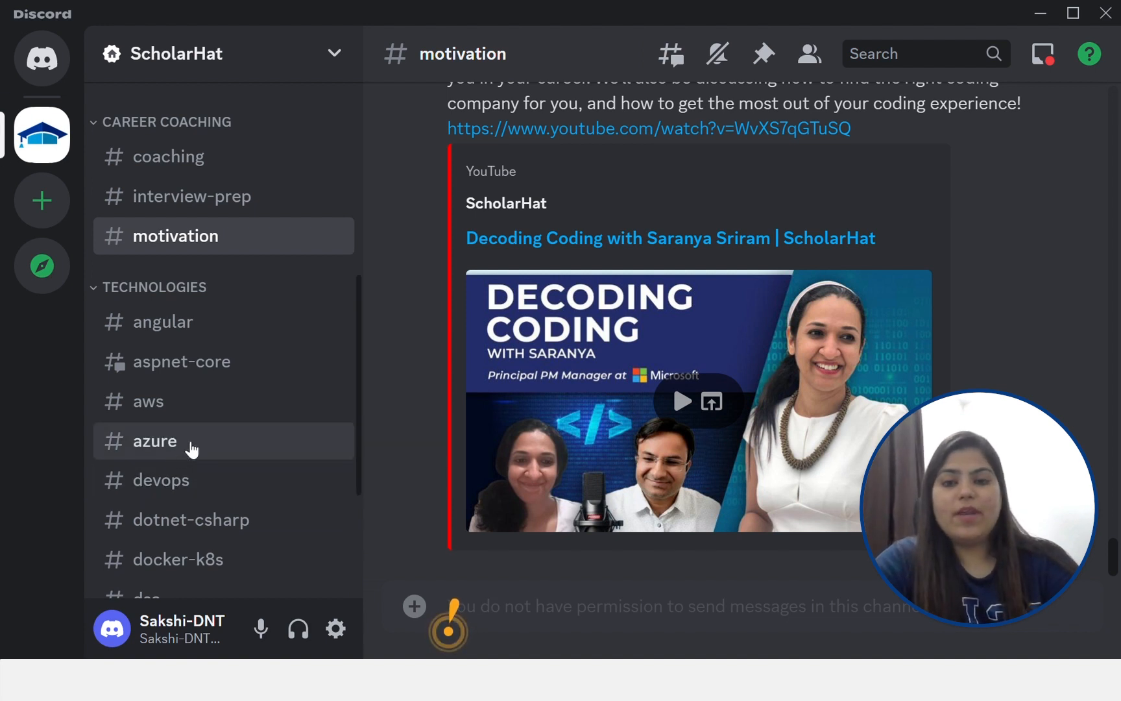
- Switch to the #azure channel under Technologies to see its support conversation
click(154, 440)
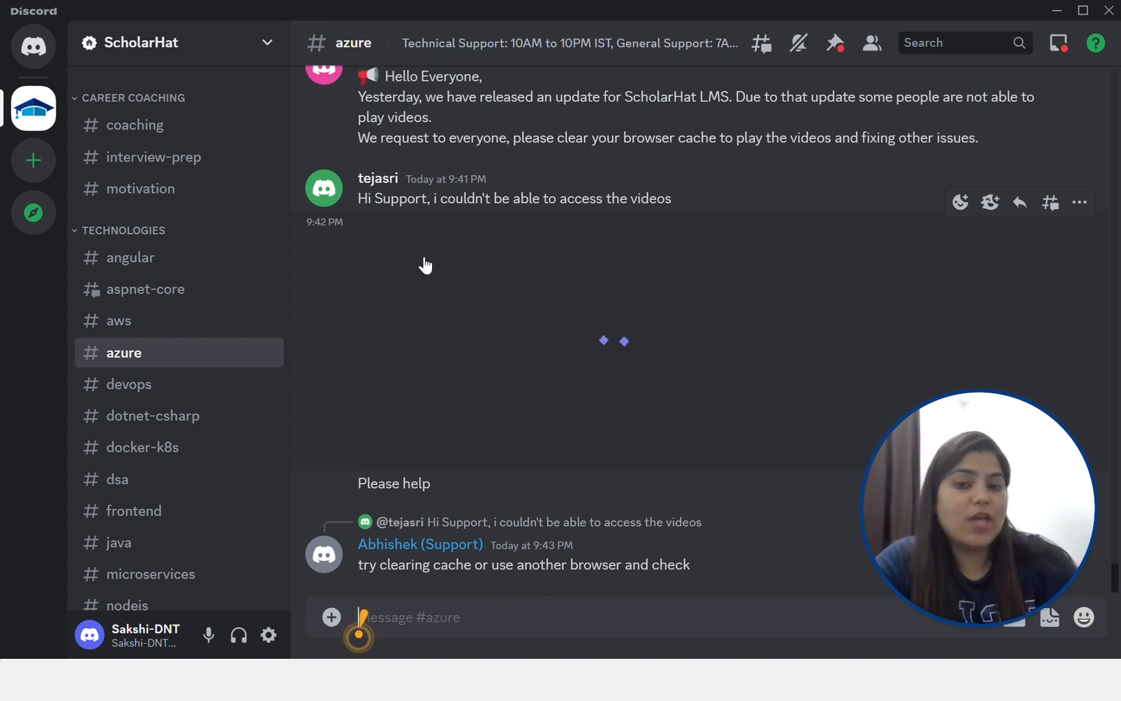
mouse_move(429, 235)
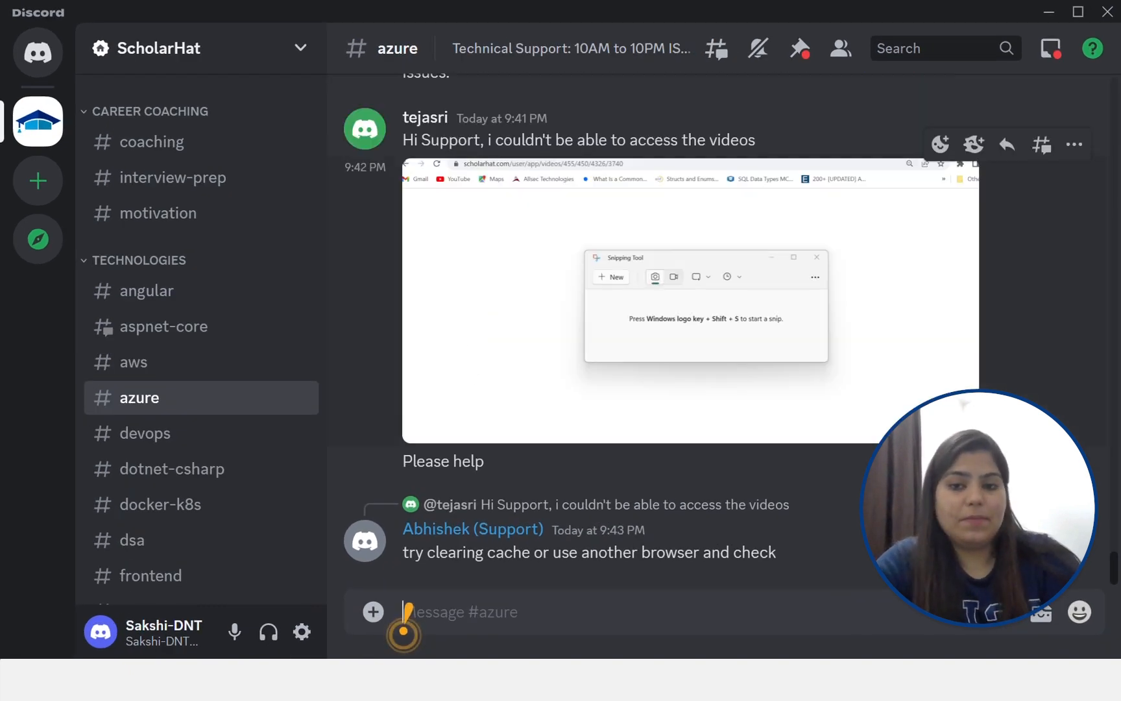
mouse_move(470, 355)
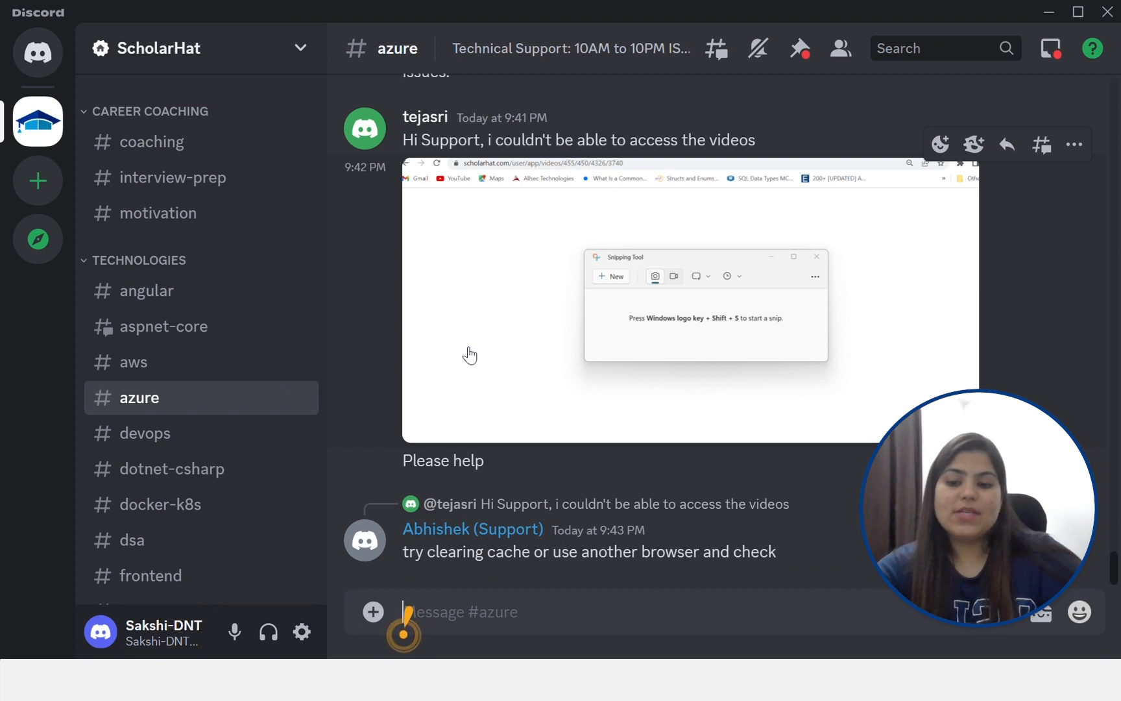